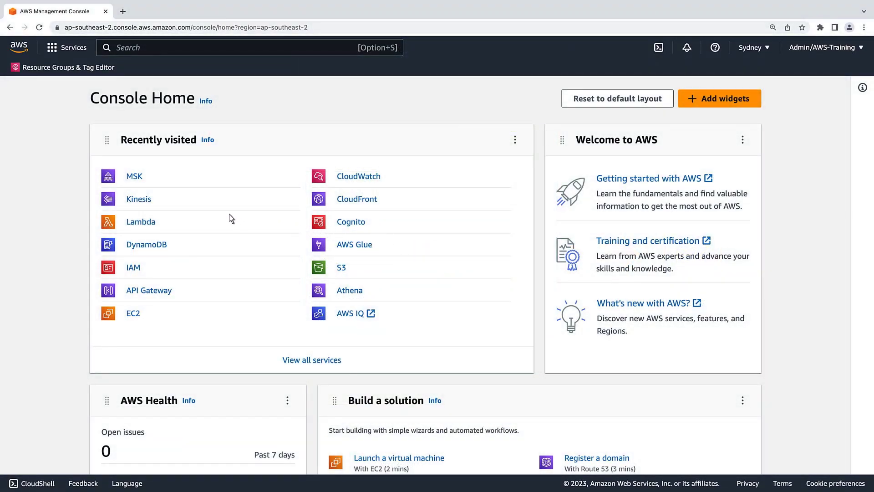
- Start a new Kinesis data stream named events
left_click(139, 199)
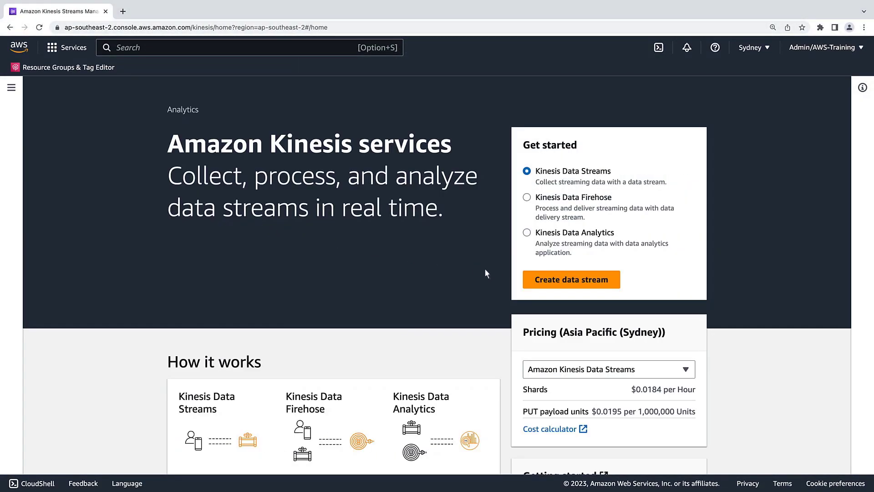
left_click(571, 280)
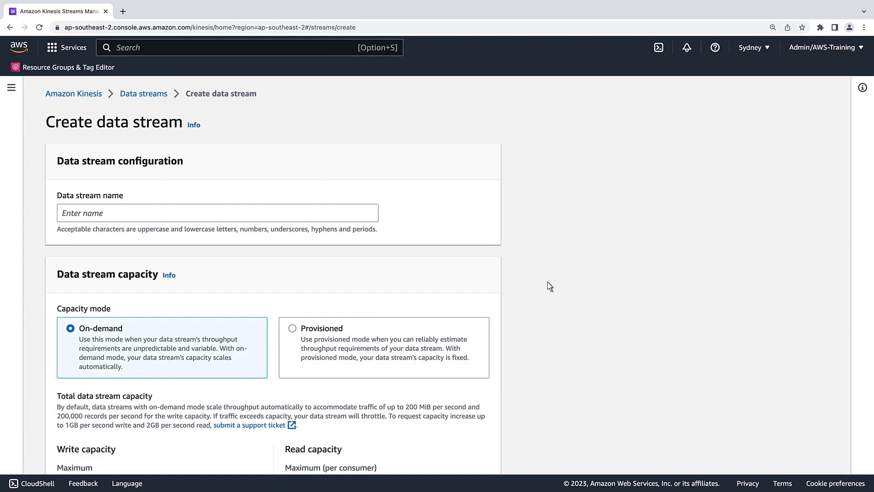
type("e")
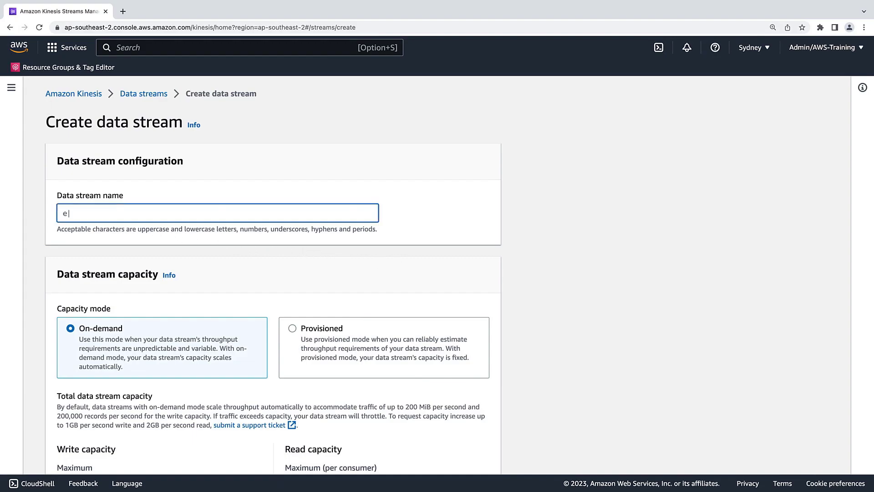
type("vents")
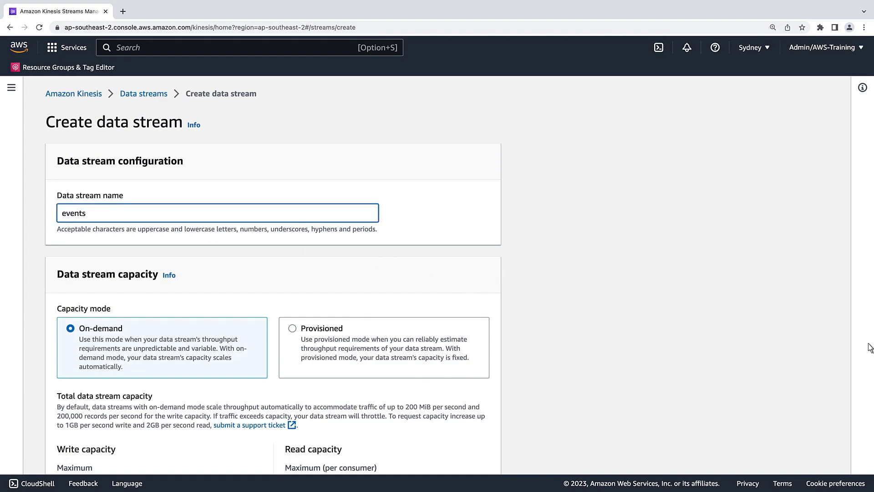
scroll("down", 3)
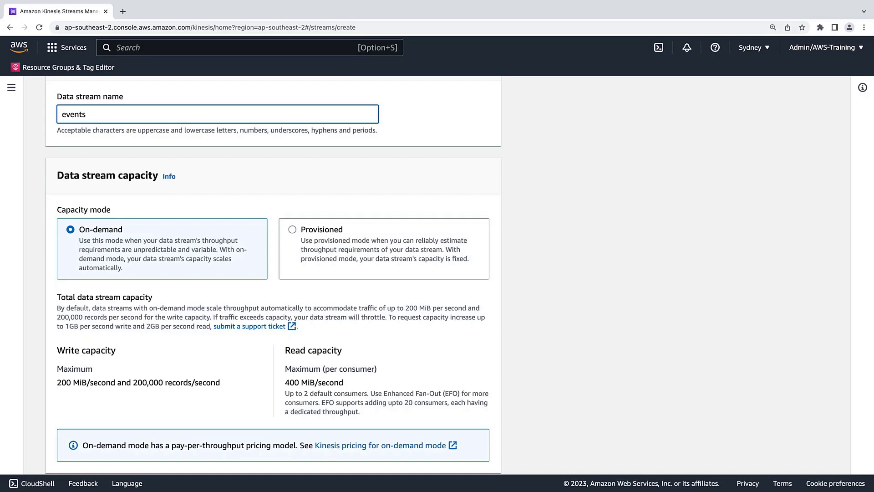
mouse_move(391, 254)
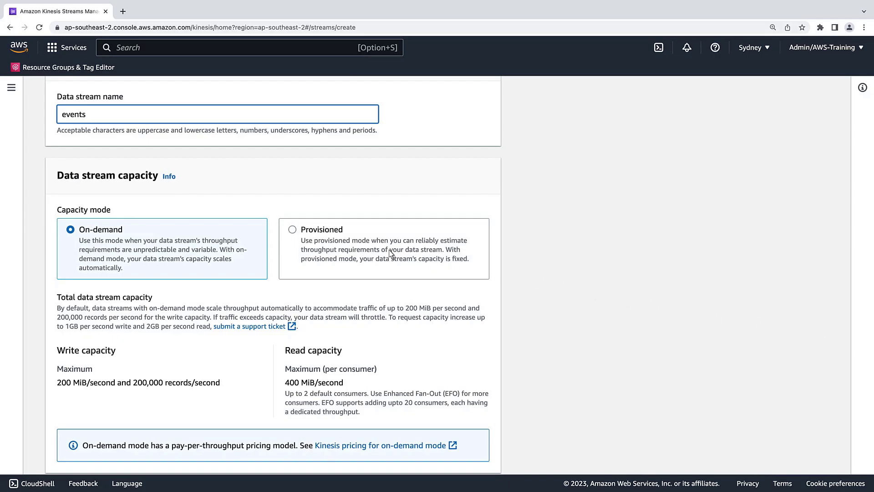
- Set the stream to Provisioned capacity with 1 shard and create it
left_click(292, 230)
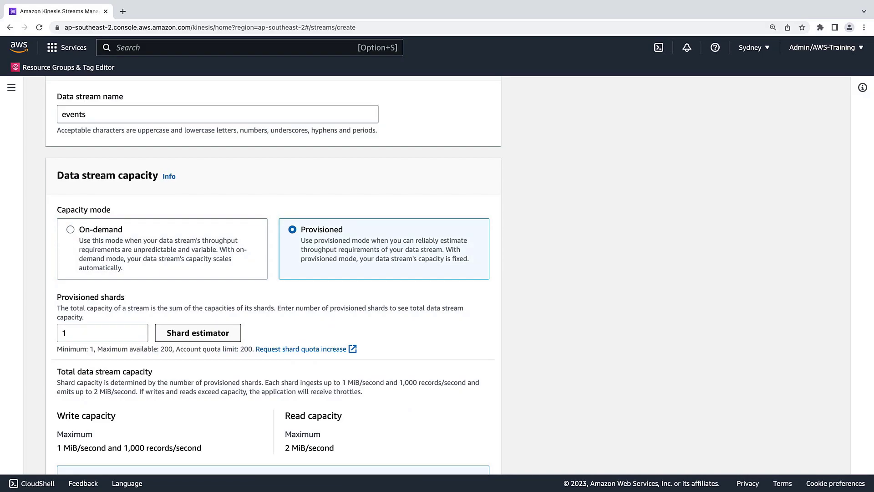
scroll("down", 3)
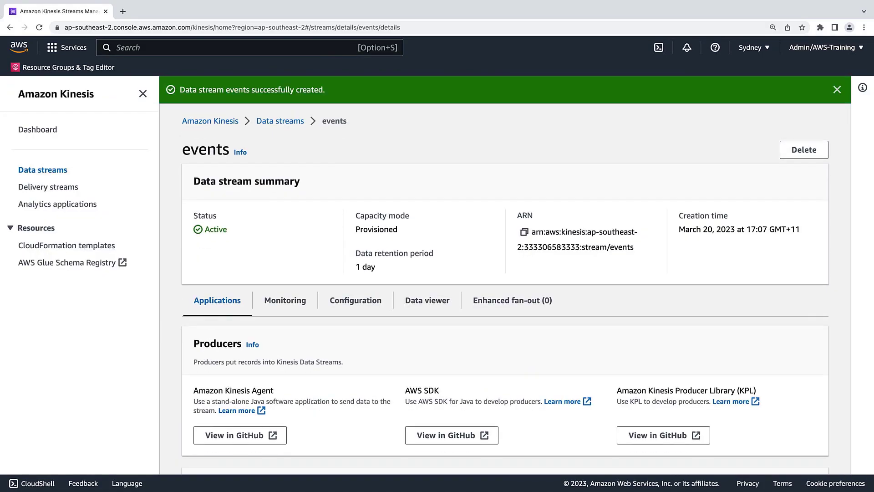
- Create a DynamoDB table events with string partition key pk
left_click(18, 47)
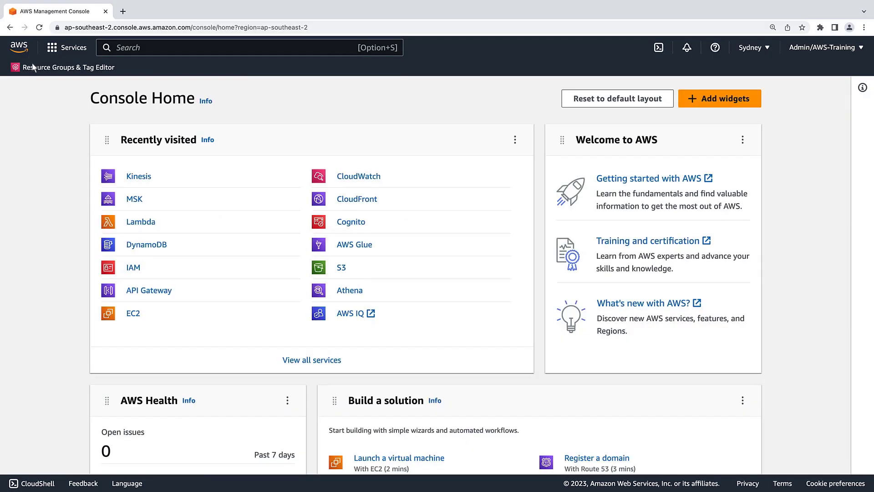
left_click(145, 244)
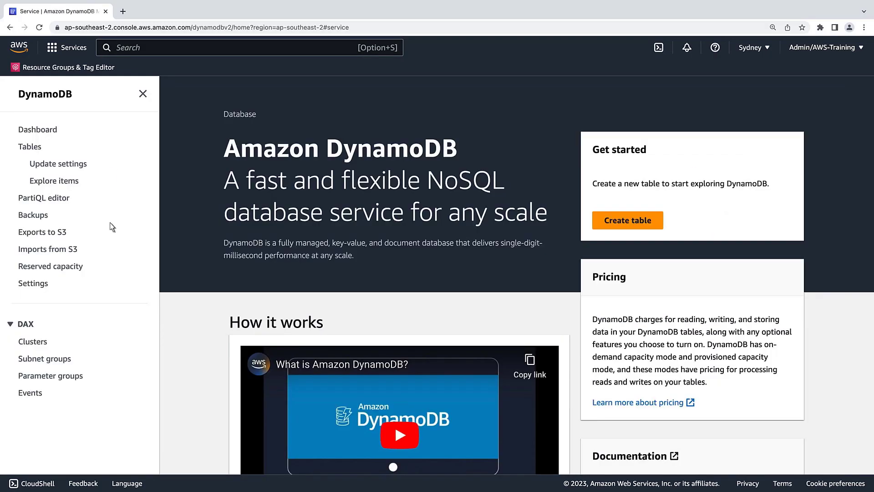
left_click(29, 147)
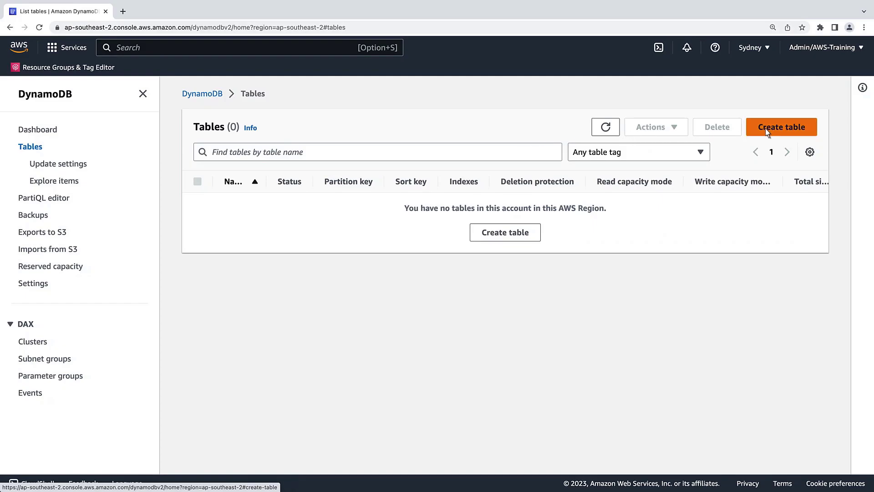
left_click(781, 127)
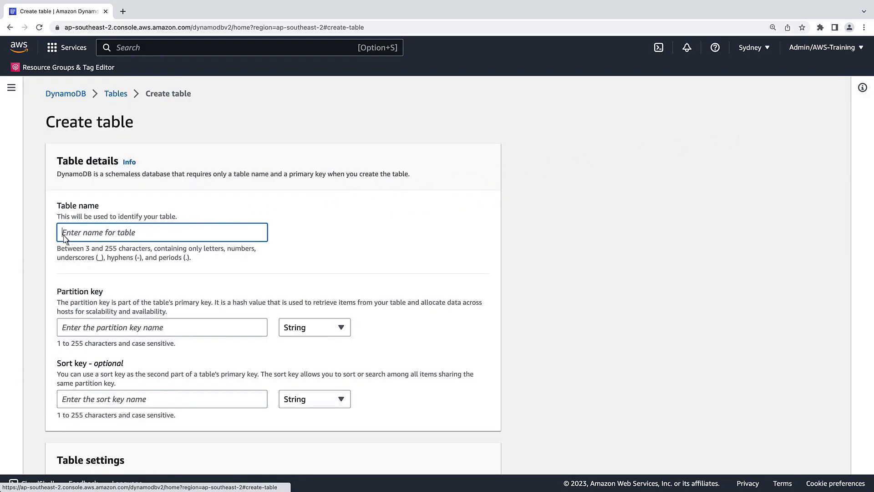
type("pk")
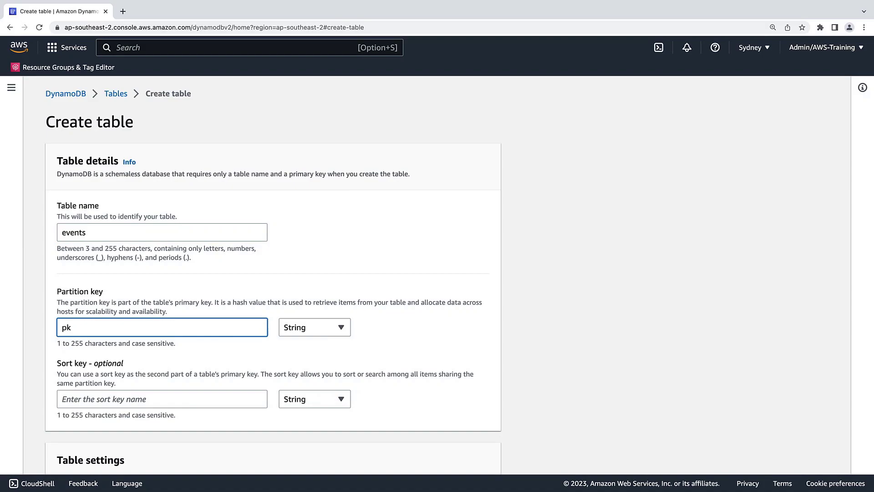
mouse_move(590, 392)
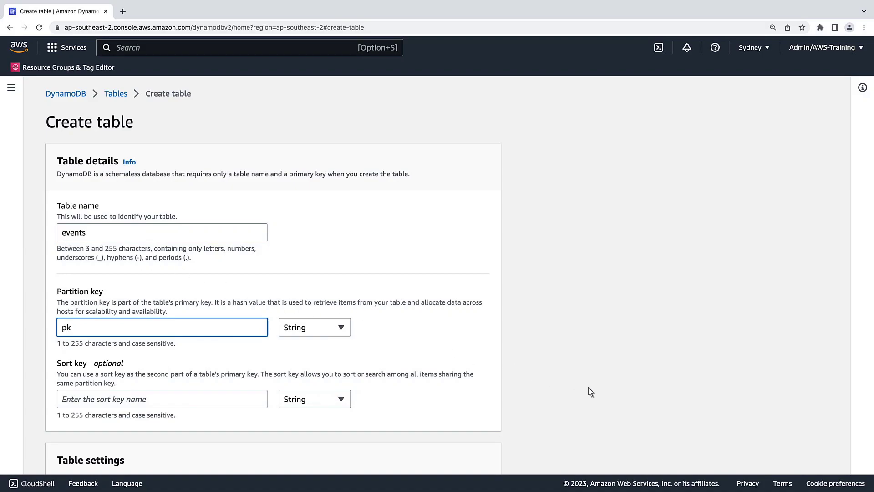
scroll("down", 3)
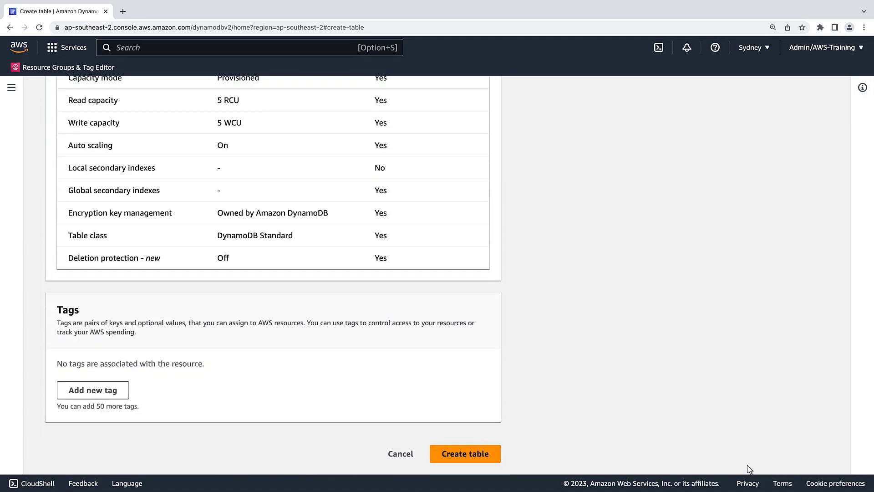
left_click(464, 454)
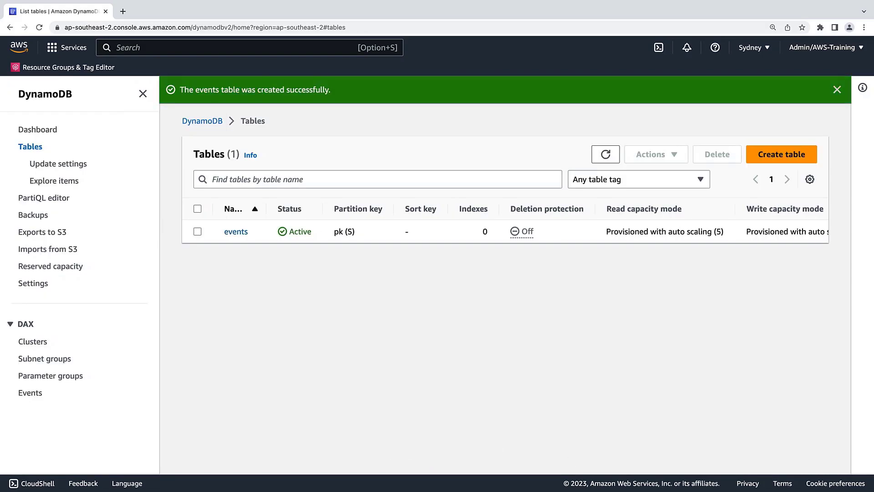
mouse_move(38, 69)
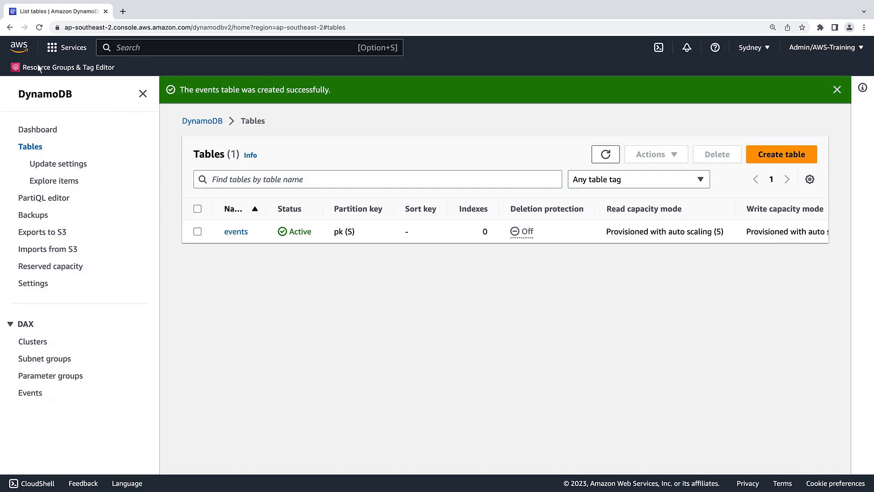
- Start a new Lambda function event-processor with the Python 3.9 runtime
left_click(19, 47)
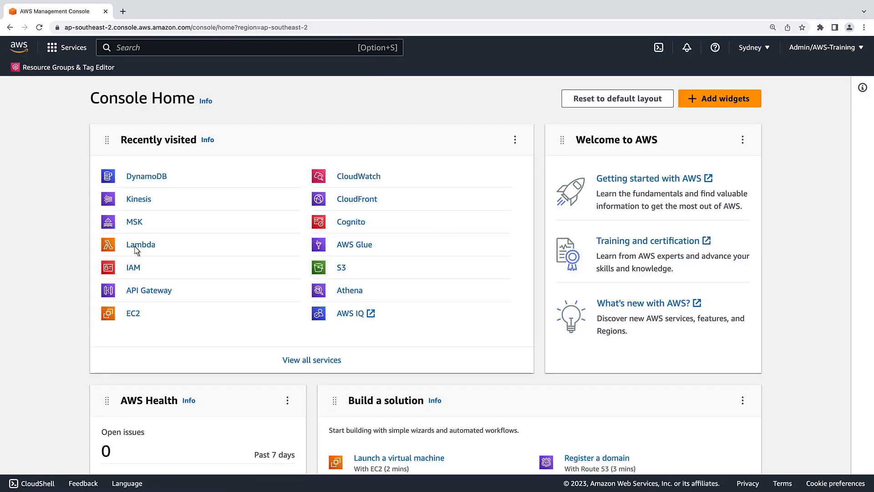
left_click(140, 245)
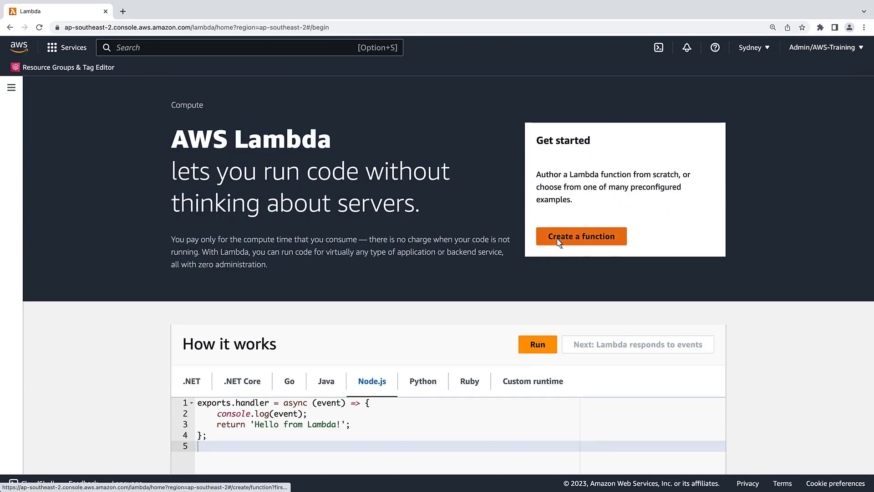
left_click(581, 236)
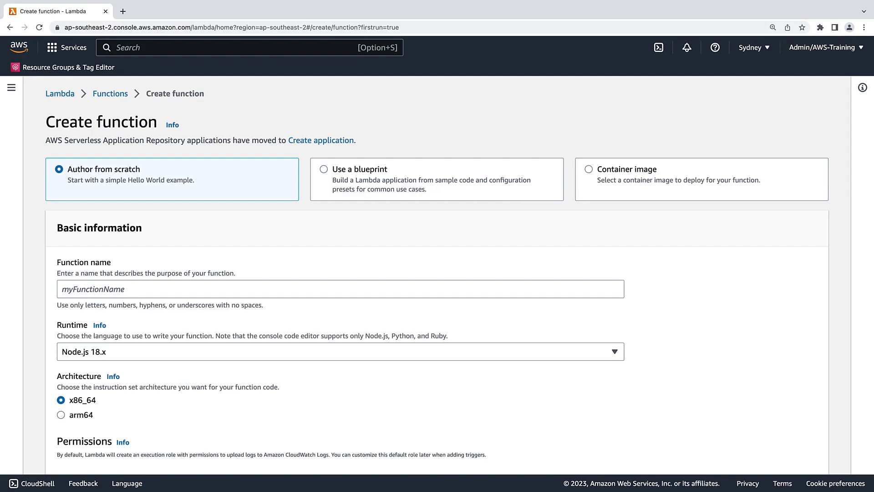
mouse_move(867, 472)
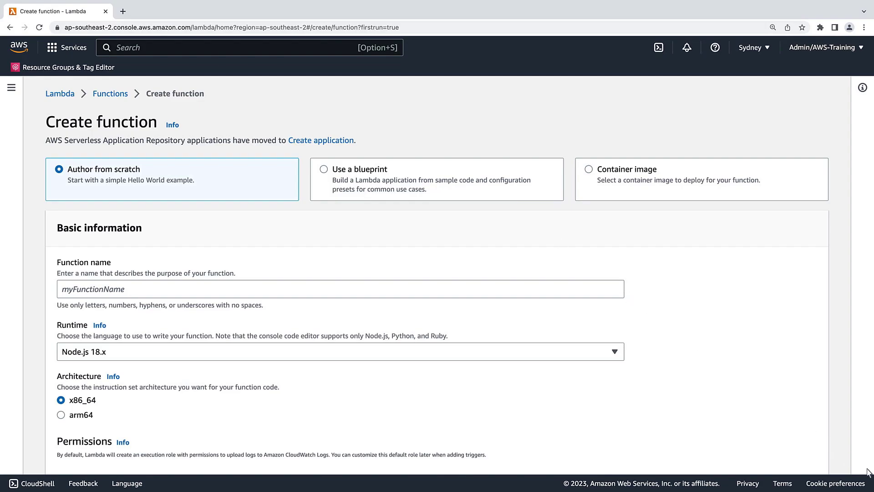
scroll("down", 3)
type("event-processor")
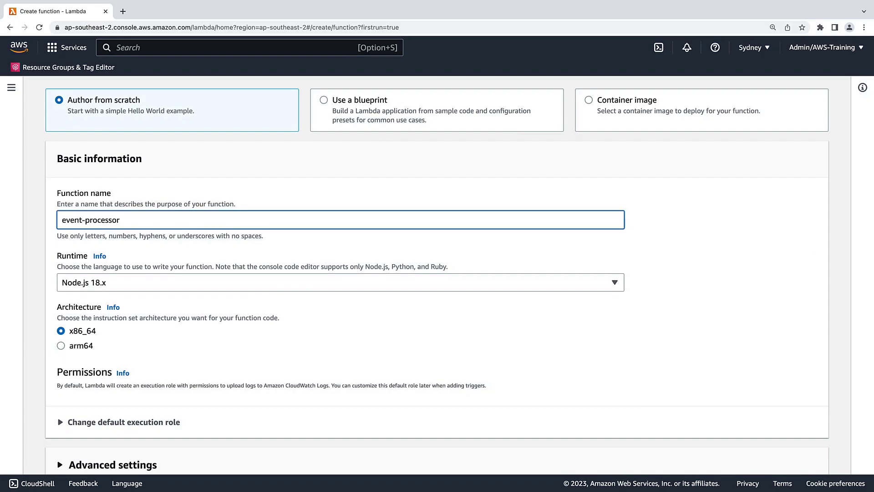
mouse_move(573, 283)
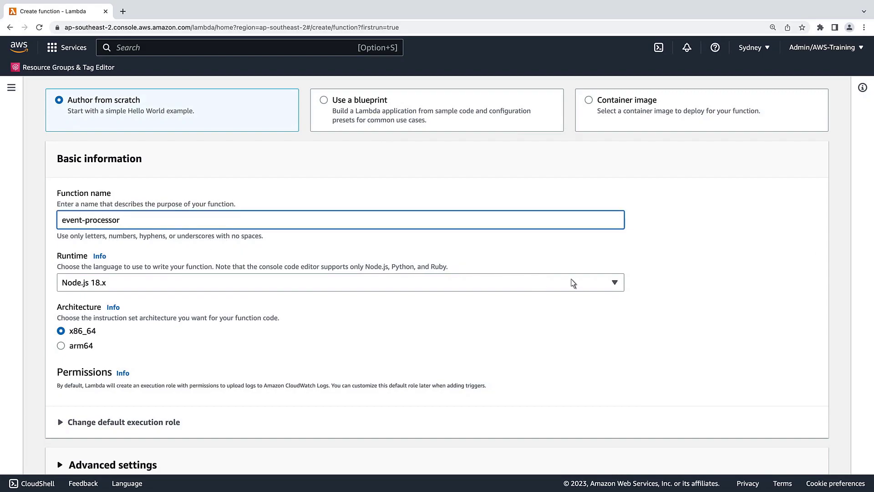
left_click(340, 283)
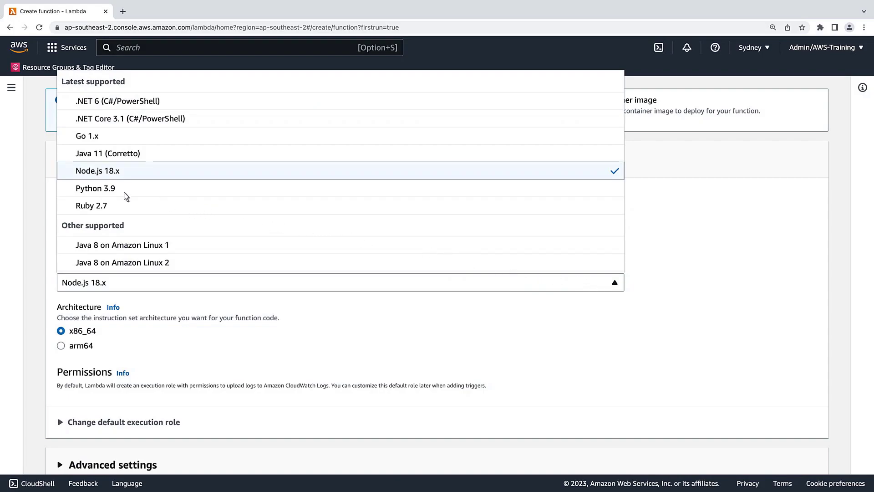
left_click(95, 188)
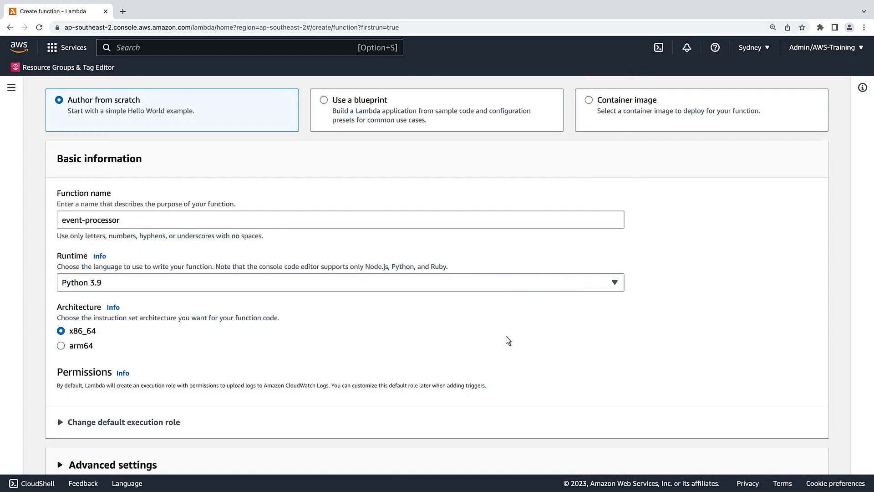
scroll("down", 3)
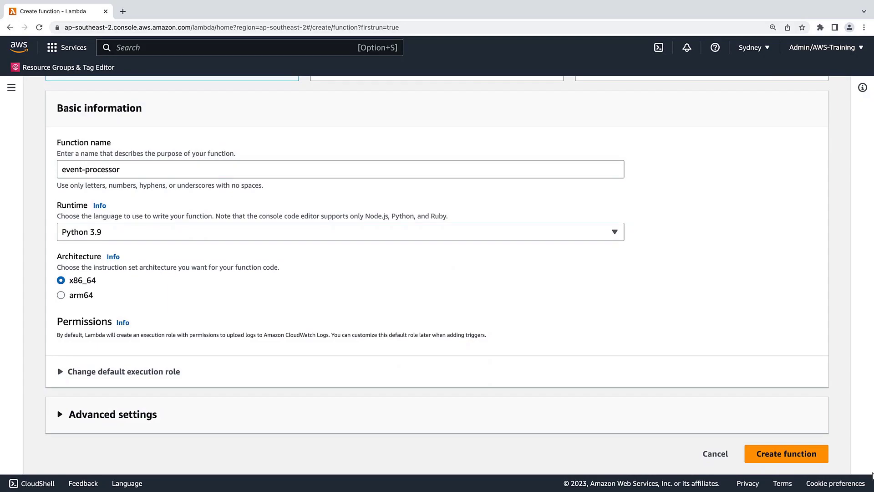
- Use the existing kinesis-lambda-demo-role as execution role and create the function
left_click(123, 371)
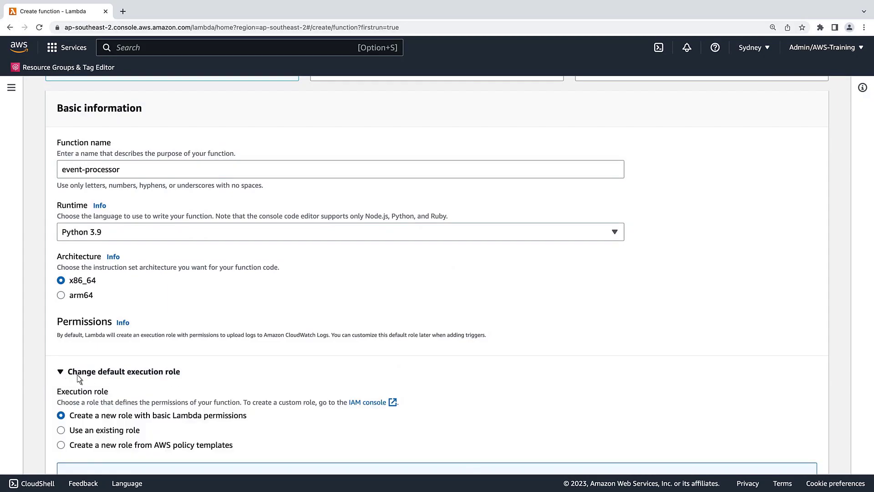
scroll("down", 3)
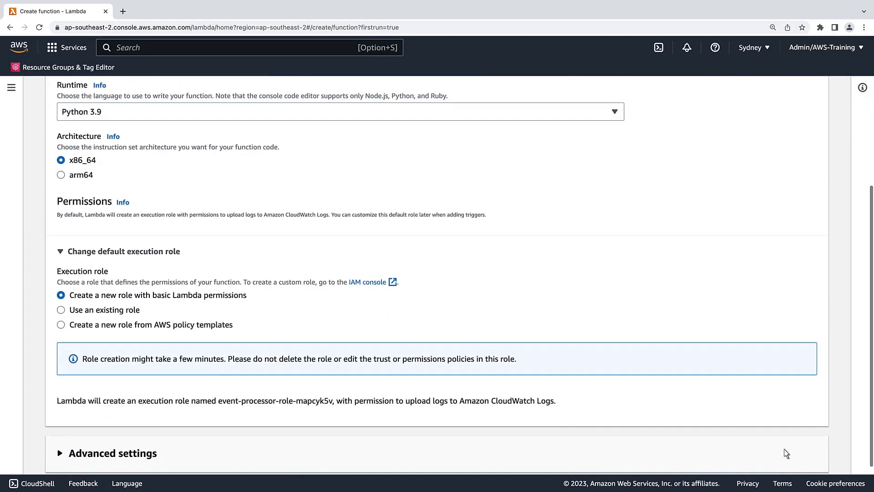
left_click(61, 310)
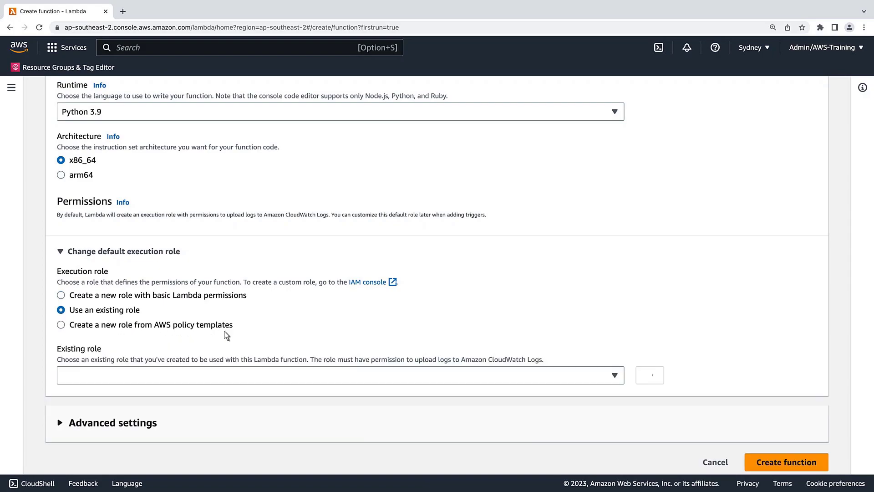
left_click(337, 374)
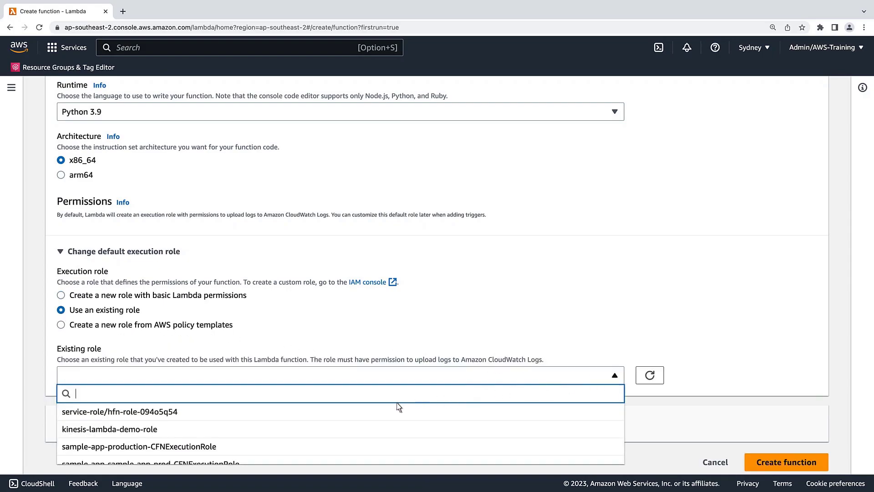
left_click(109, 429)
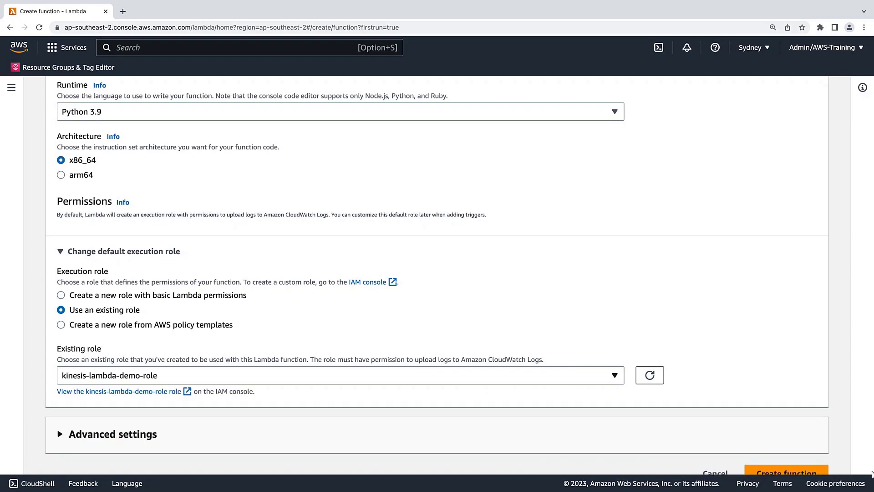
scroll("down", 3)
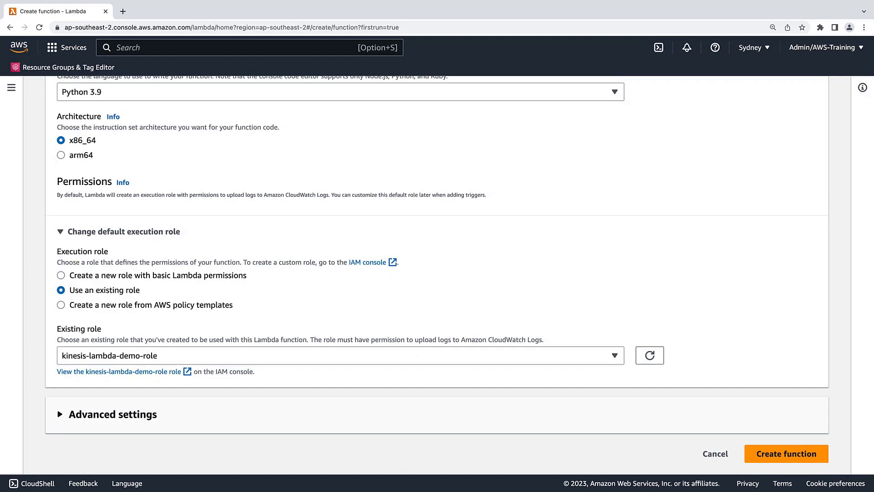
mouse_move(785, 454)
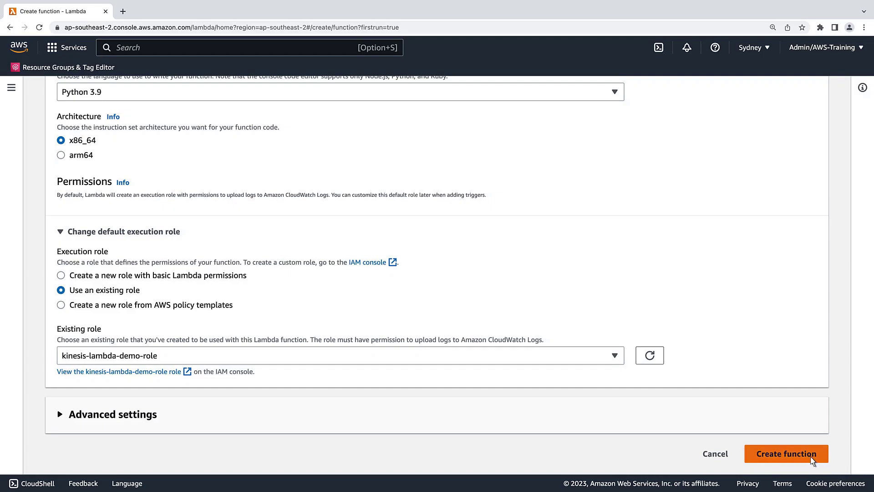
left_click(785, 454)
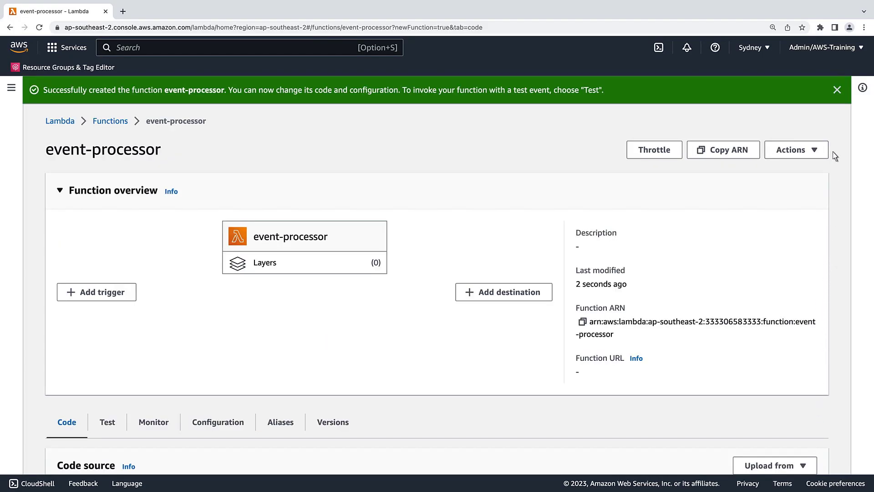
- Import boto3 and define the DynamoDB events table in the handler code
left_click(836, 89)
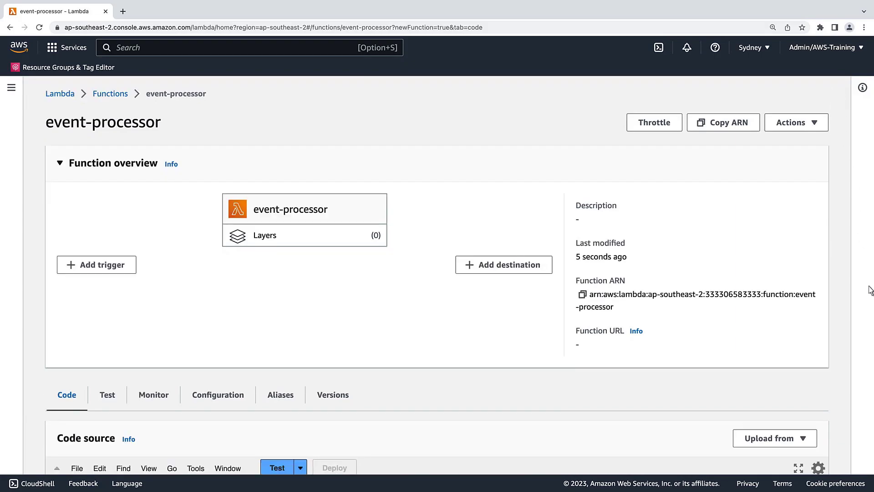
scroll("down", 3)
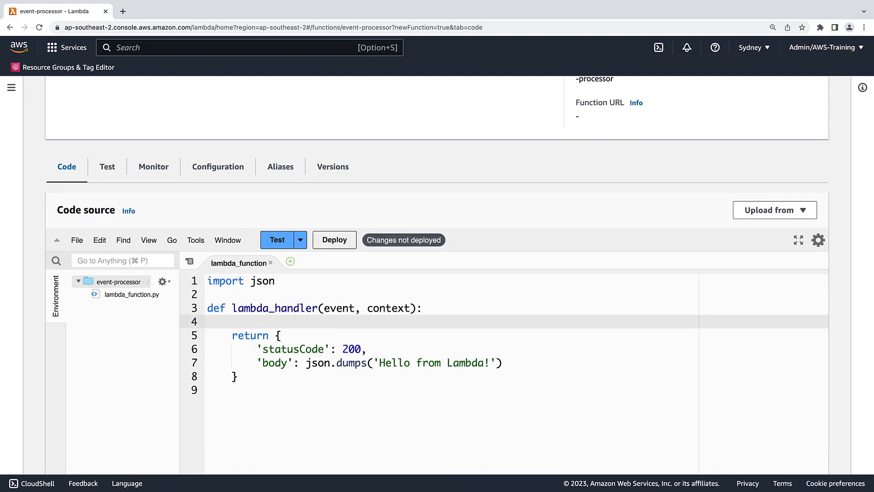
mouse_move(299, 310)
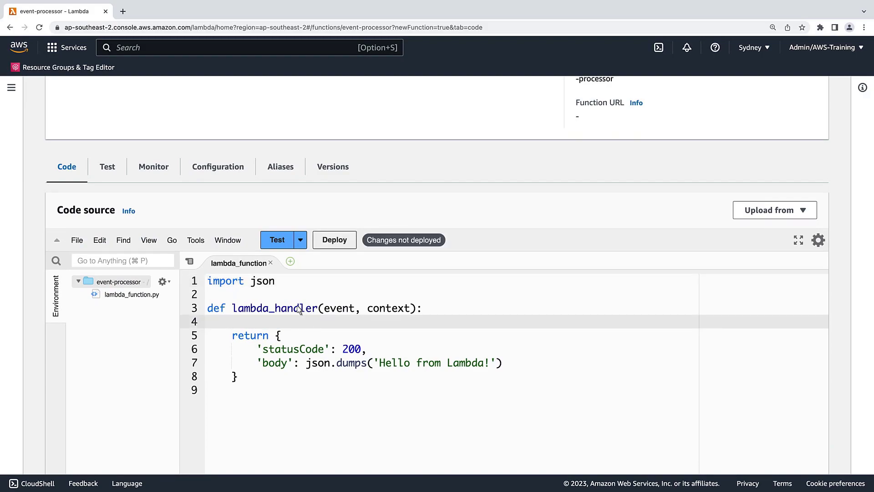
type("import boto3")
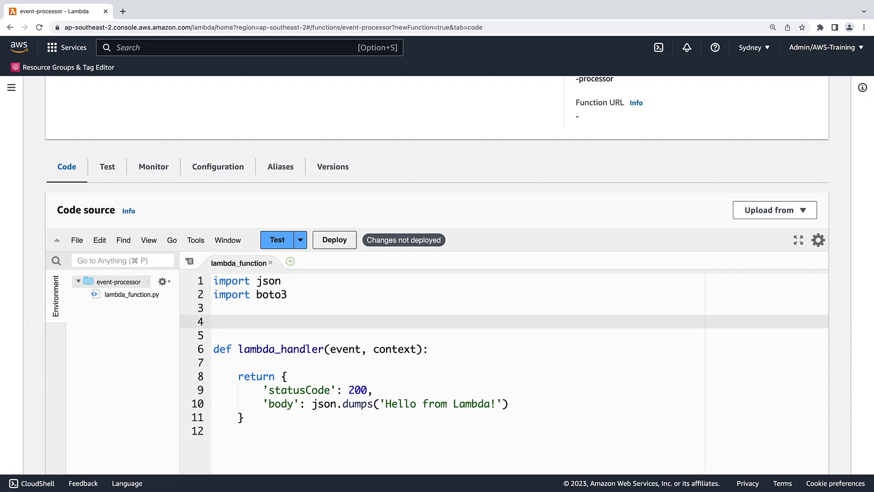
type("dynamodb = boto3.resource('dynamodb')")
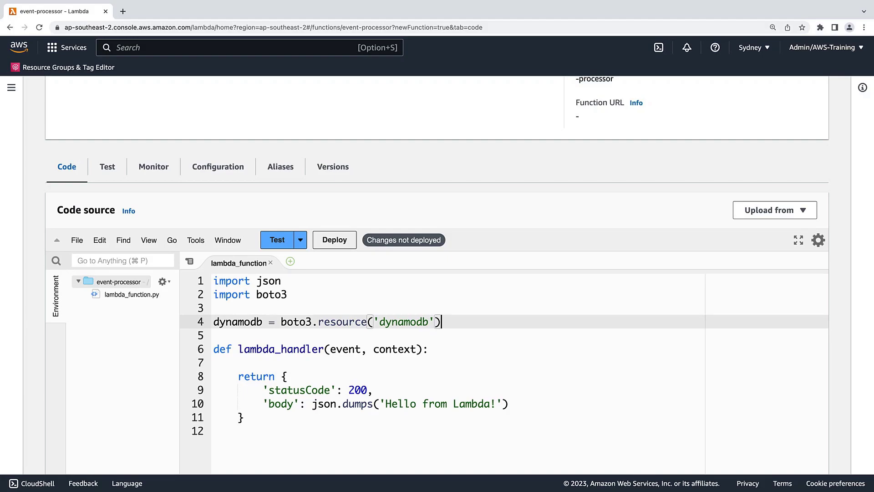
type("table = dynamodb.Table('events')")
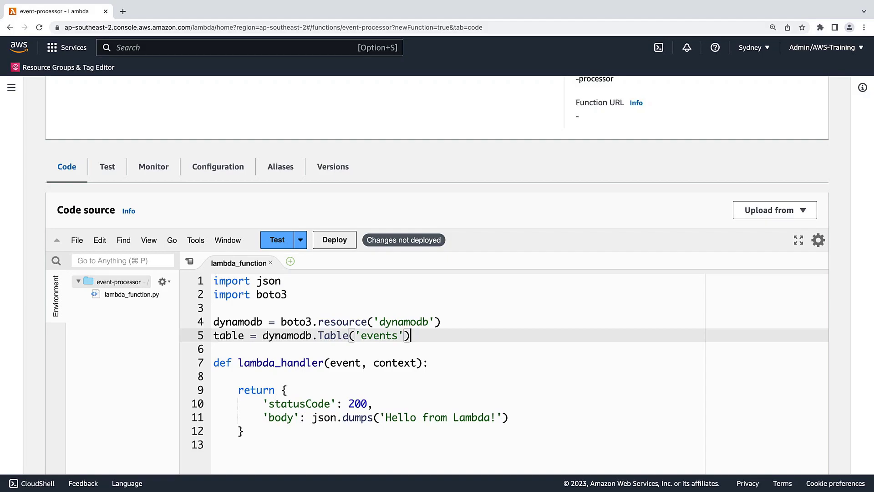
mouse_move(367, 319)
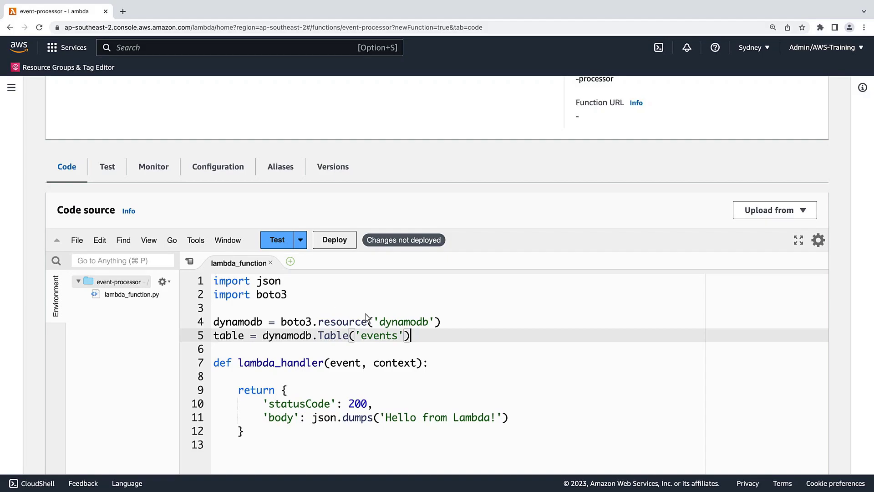
- Loop over Kinesis records, base64-decode each record's data and store it with table.put_item
scroll("down", 3)
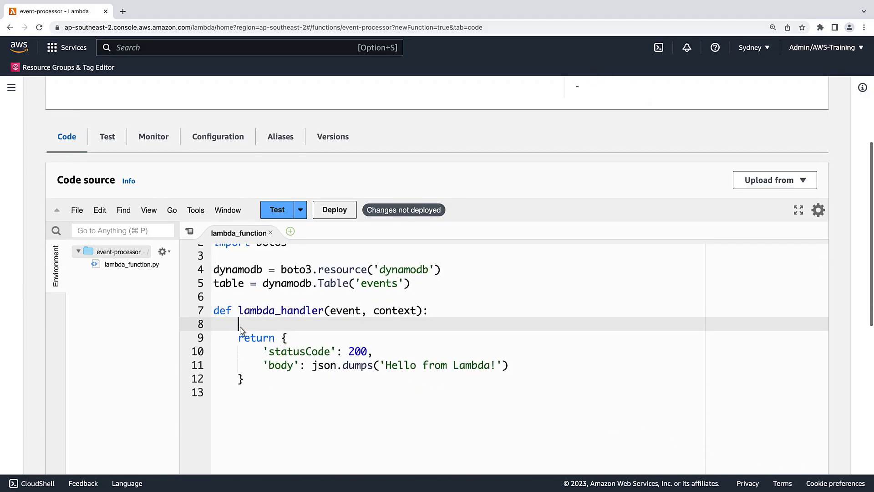
type("for record in event[\"Records\"]:")
type("pk = record[\"kinesis\"][\"partitionKey\"]")
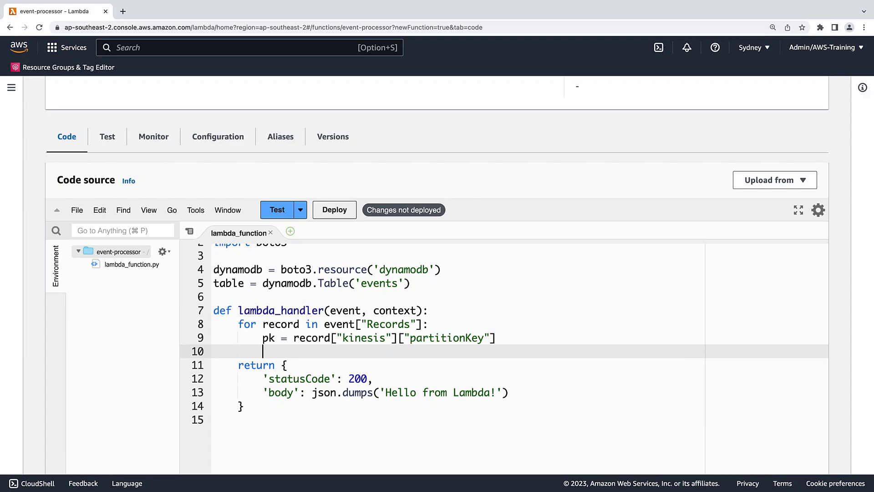
mouse_move(240, 329)
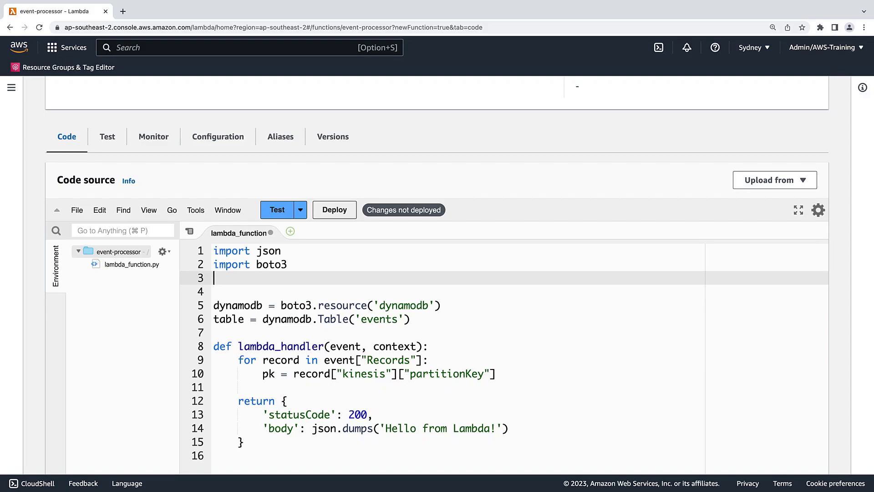
type("import base64")
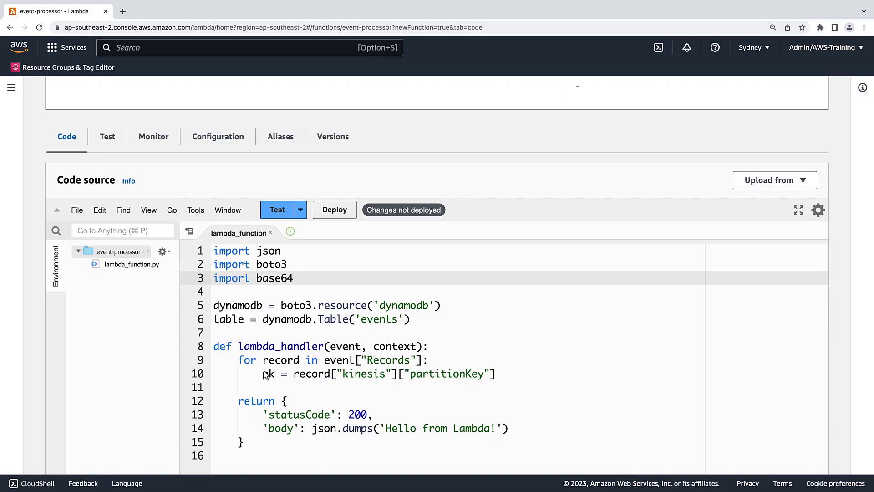
type("msg = base64.b64decode(record[\"kinesis\"][\"data\"])")
type("\"data\": msg.decode(\"utf-8\")")
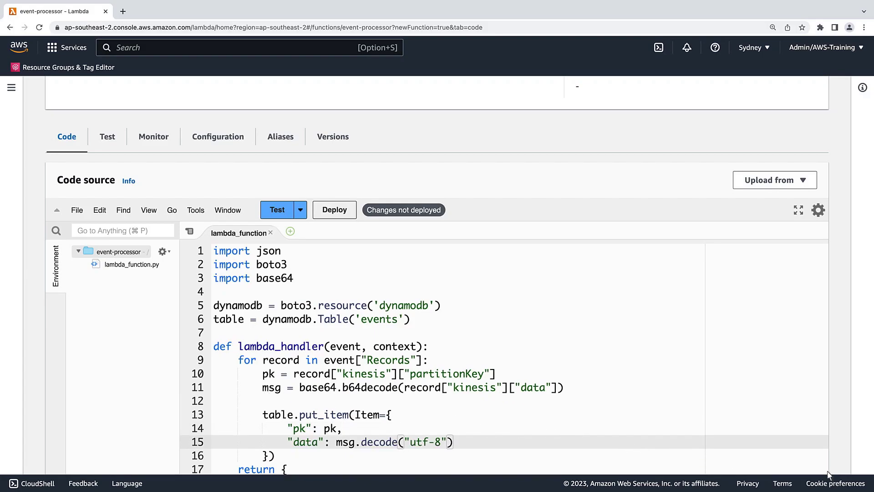
scroll("down", 3)
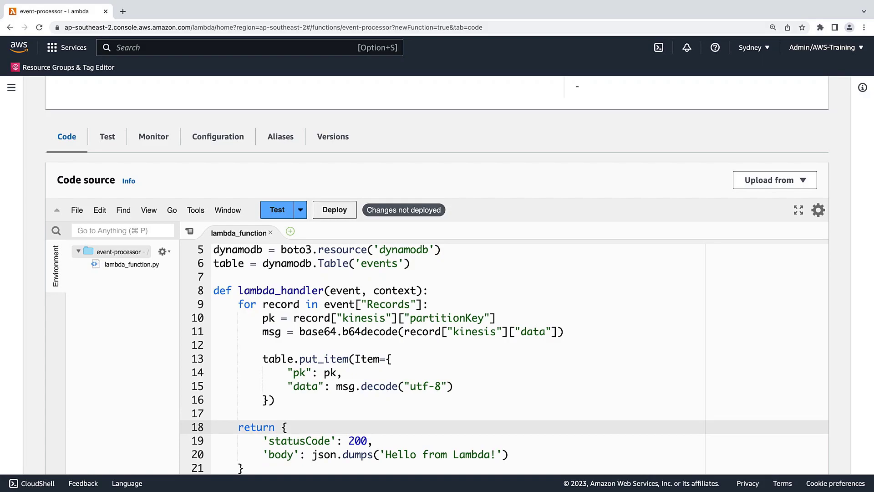
mouse_move(829, 474)
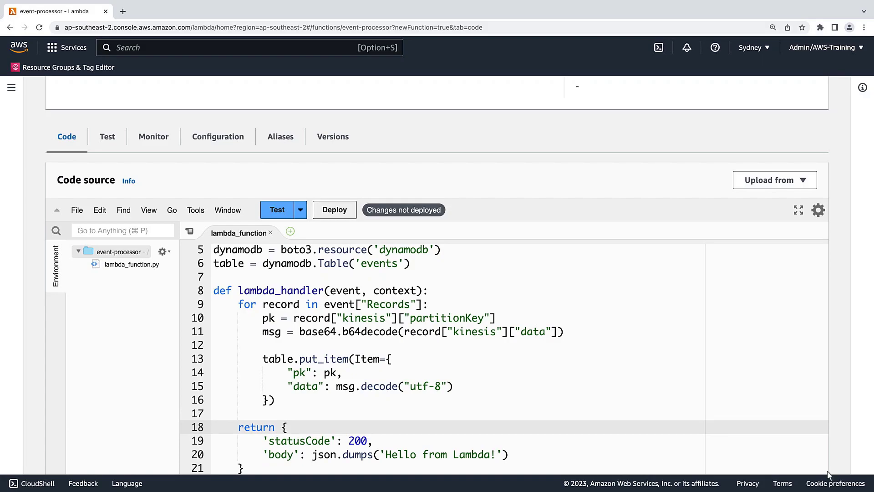
left_click(384, 453)
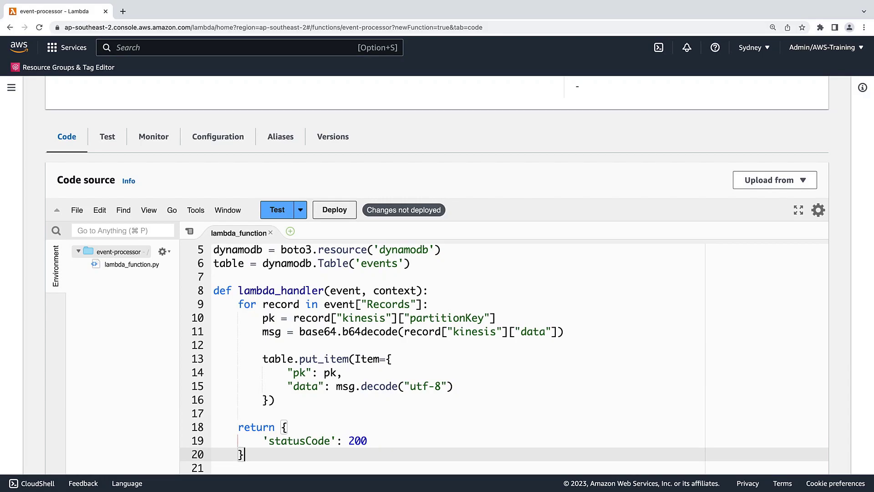
mouse_move(543, 421)
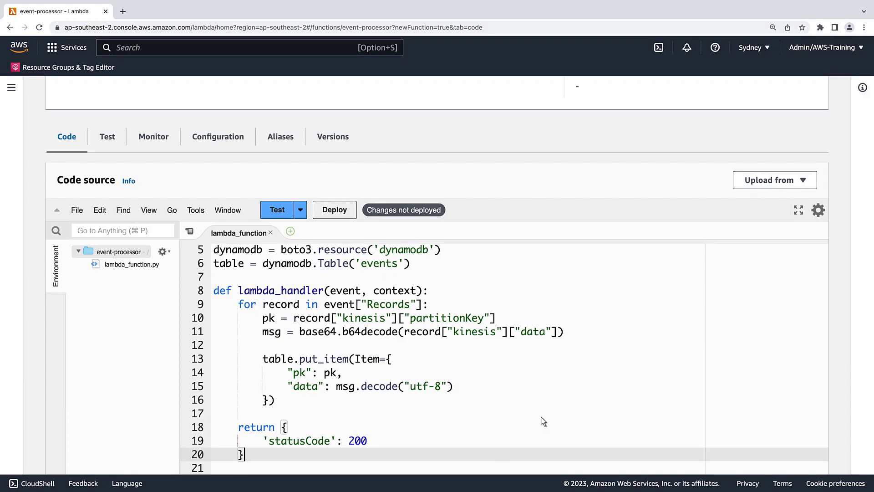
- Deploy the updated event-processor code and dismiss the success notice
scroll("up", 3)
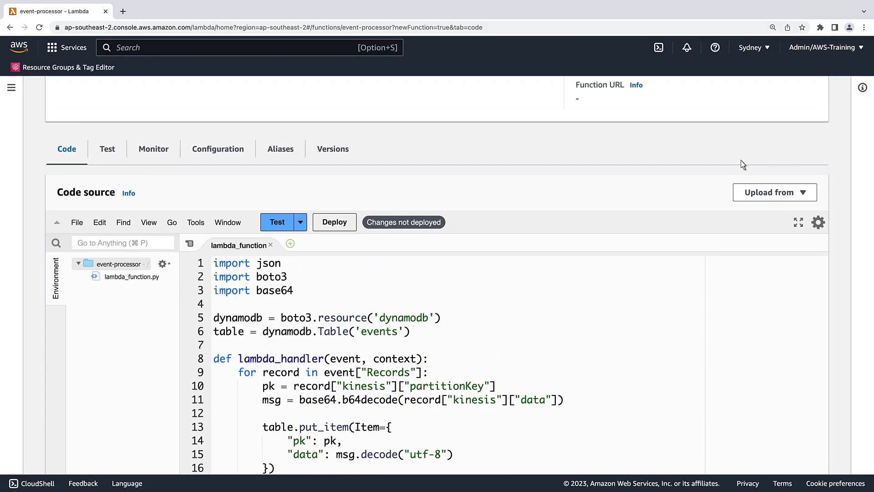
left_click(334, 222)
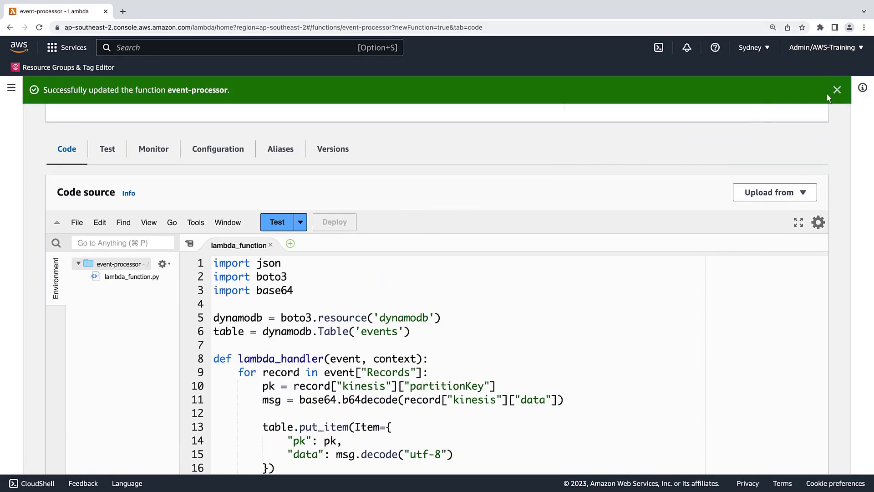
left_click(836, 89)
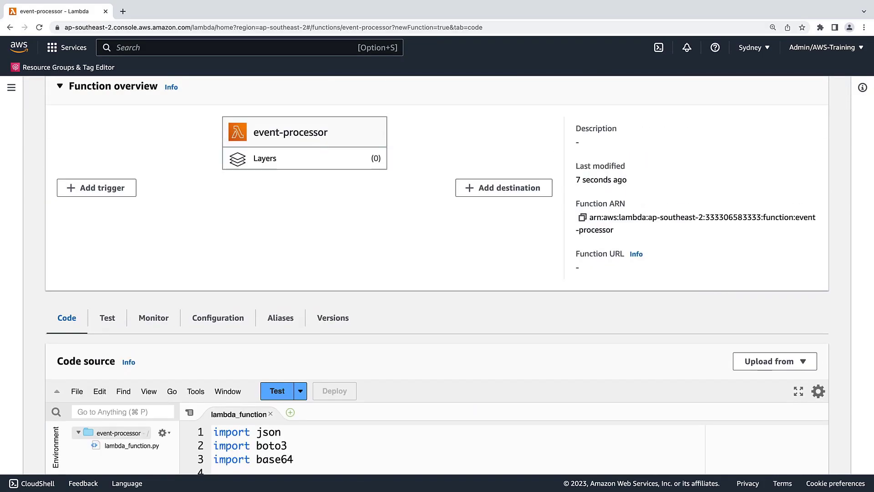
mouse_move(438, 144)
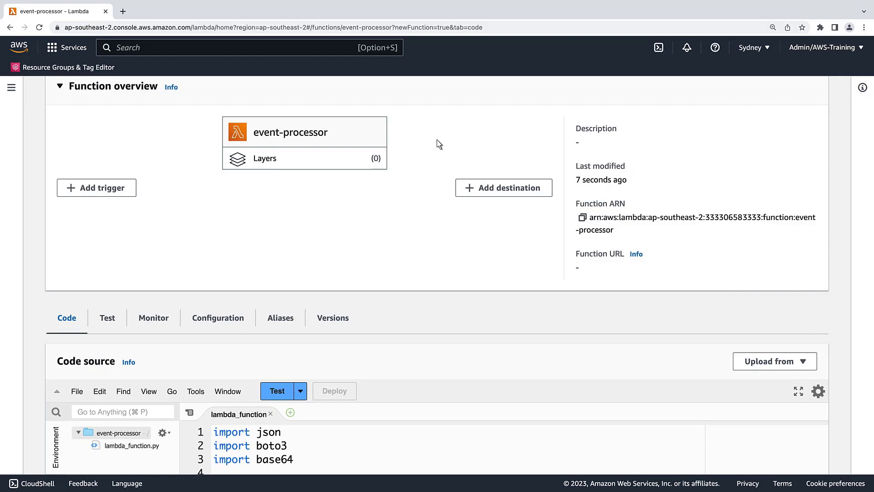
- Add a trigger sourced from the Kinesis stream kinesis/events
left_click(96, 187)
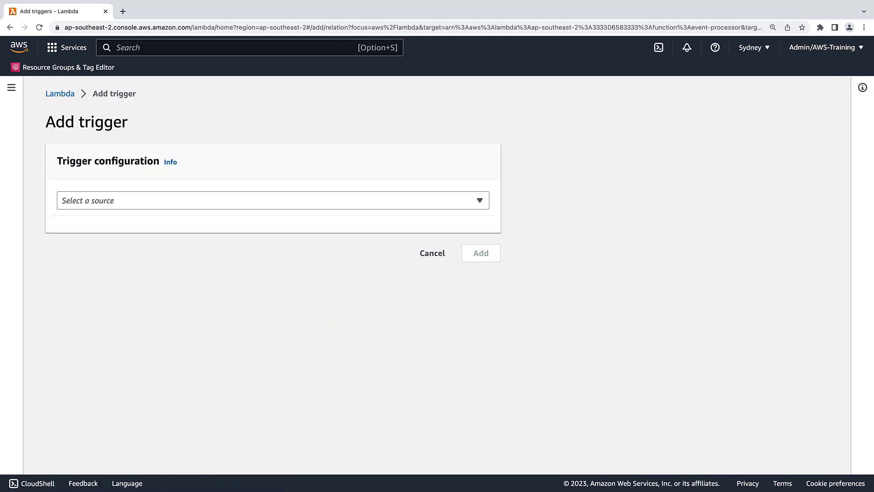
mouse_move(456, 203)
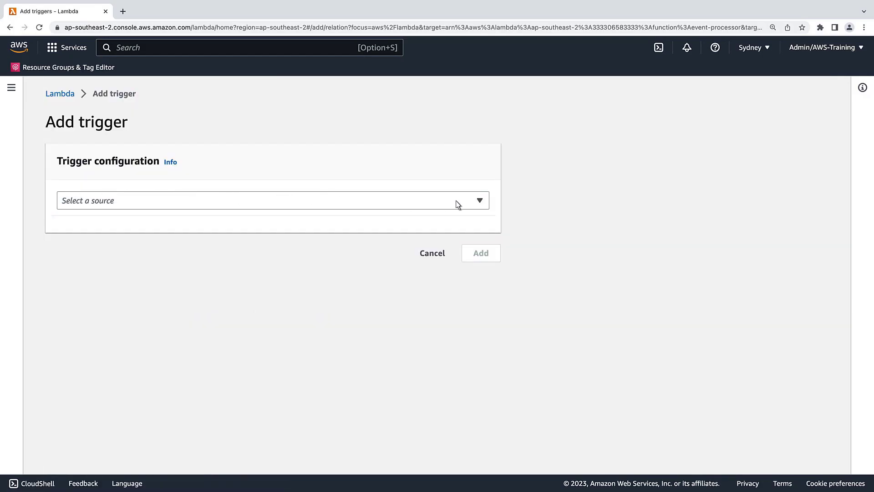
left_click(272, 200)
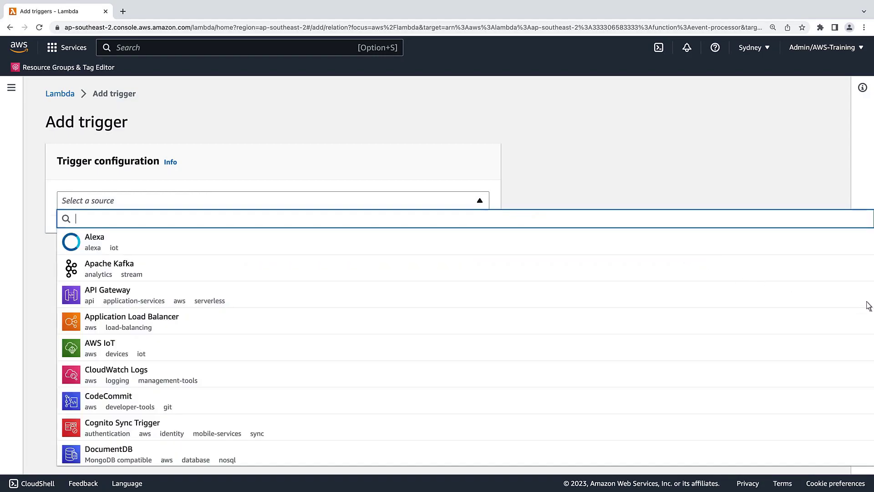
scroll("down", 3)
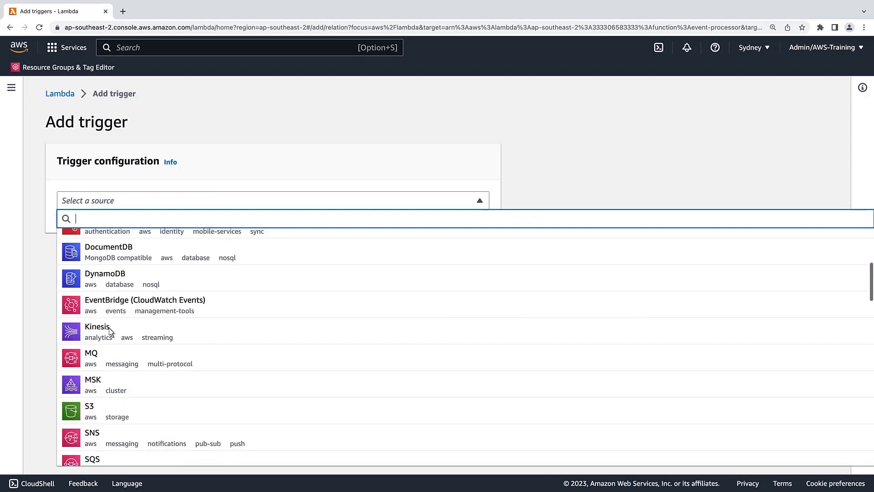
left_click(98, 326)
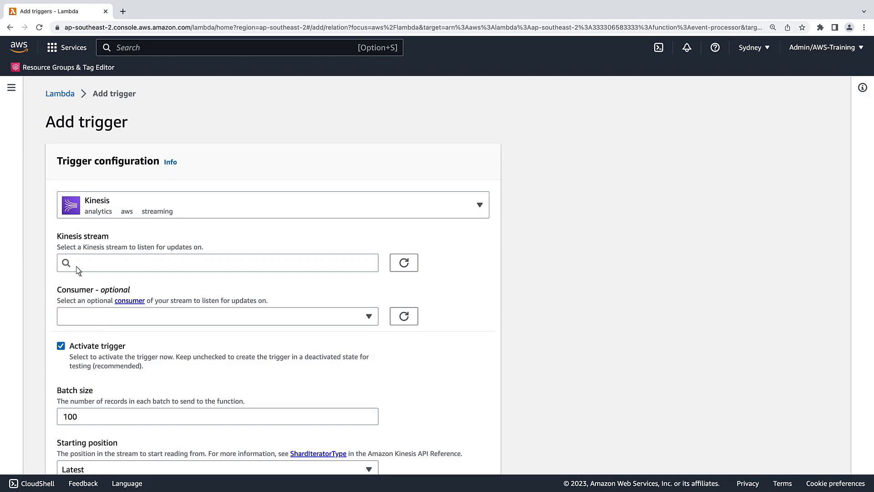
left_click(218, 262)
type("kinesis/events")
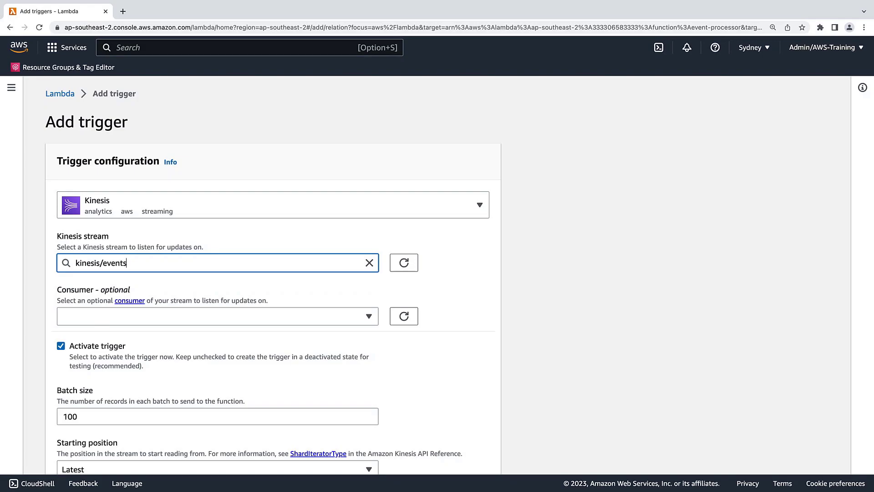
- Set the batch size to 10 and create the Kinesis trigger
scroll("down", 3)
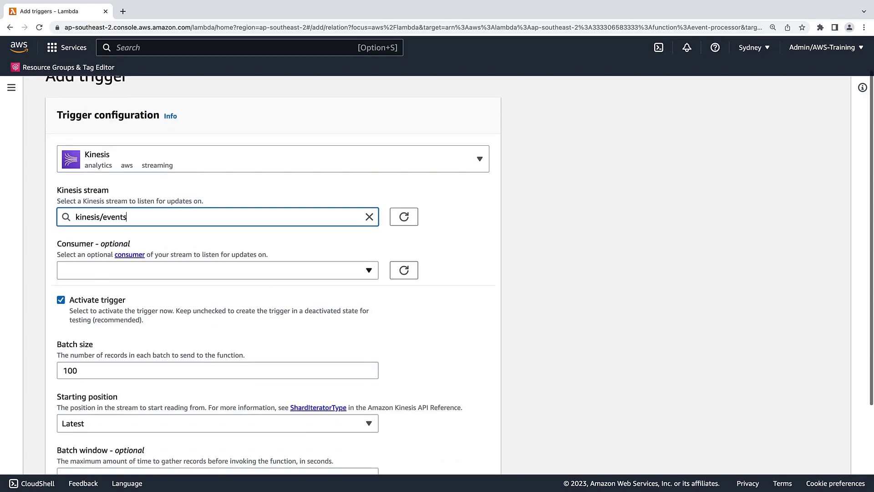
scroll("down", 3)
type("10")
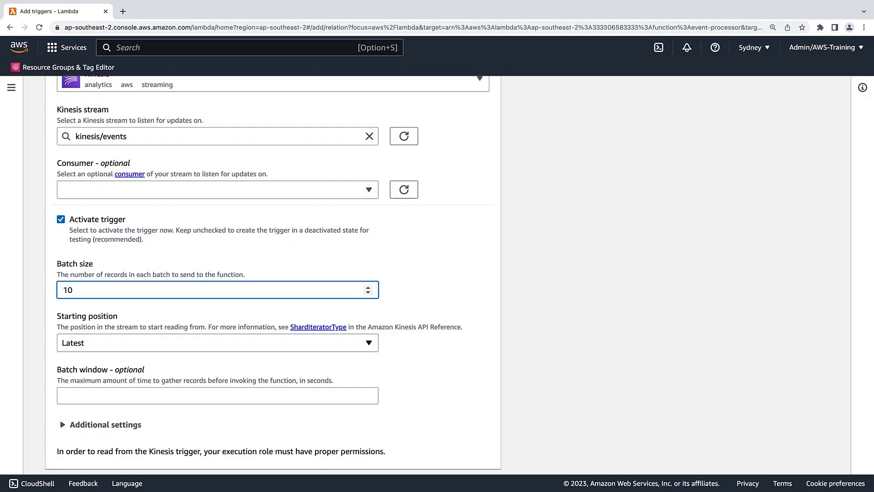
mouse_move(819, 463)
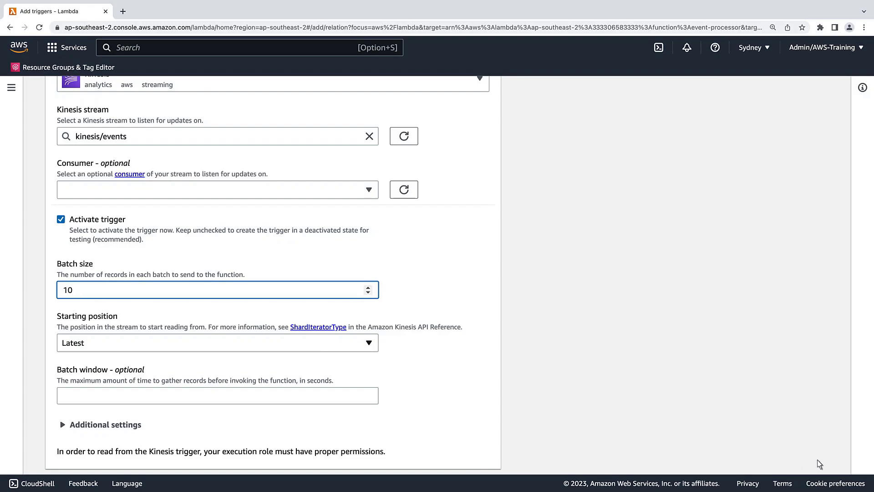
scroll("down", 3)
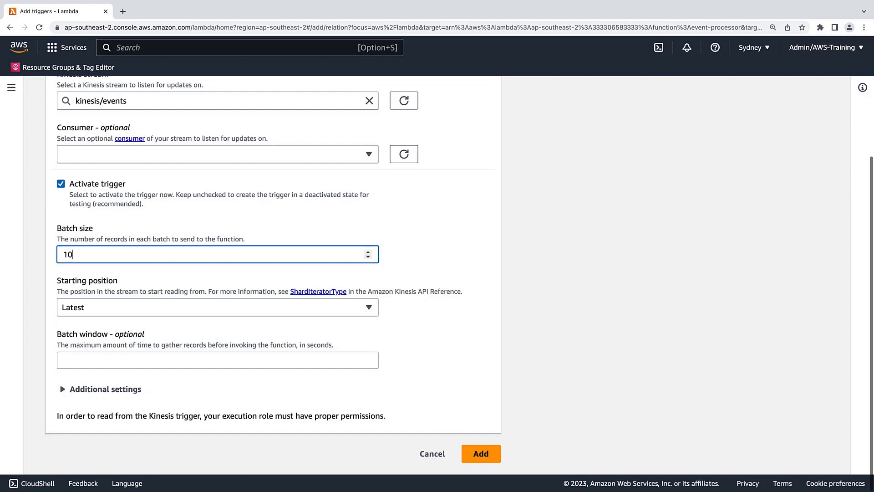
mouse_move(785, 473)
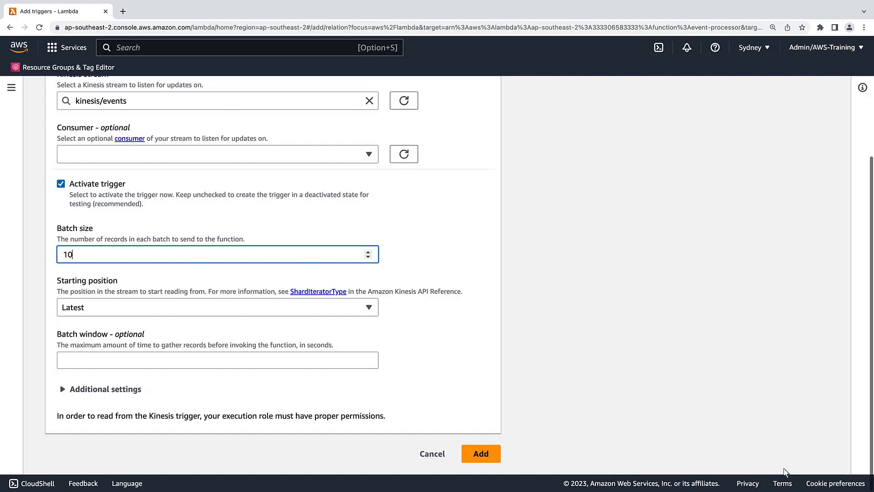
left_click(480, 454)
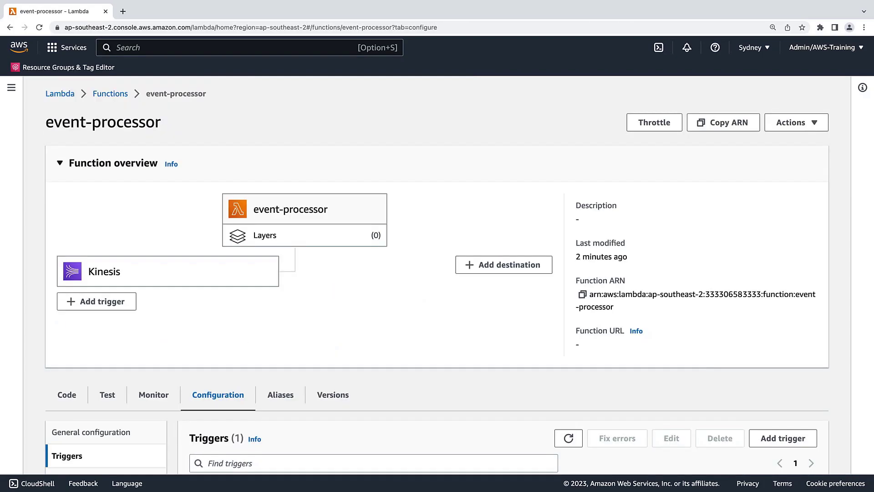
- Inspect the events trigger details: enabled, batch size 10, no records processed
left_click(167, 271)
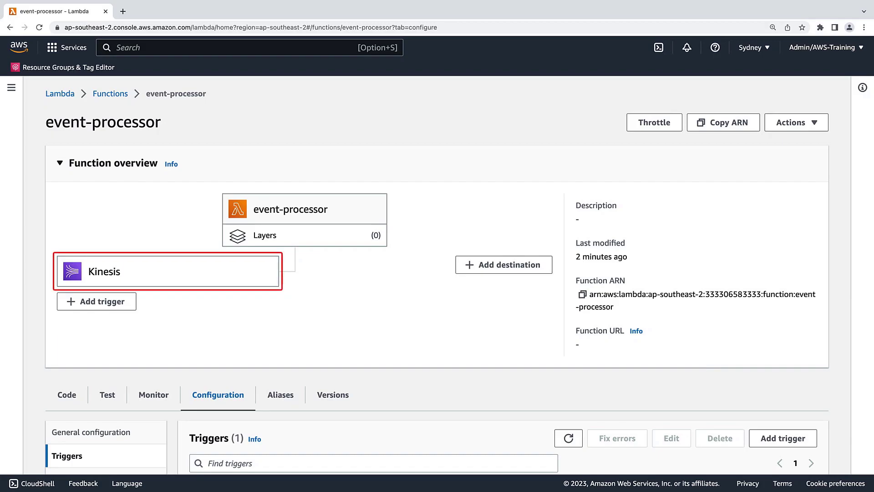
scroll("down", 3)
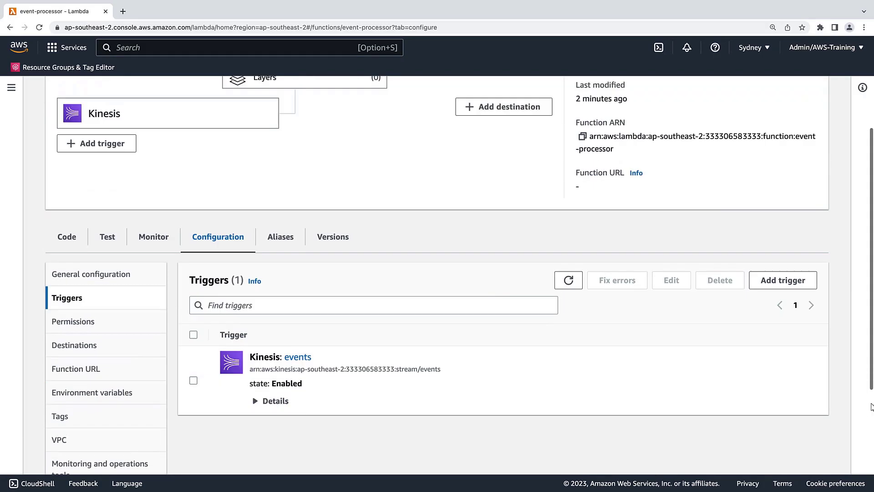
left_click(275, 401)
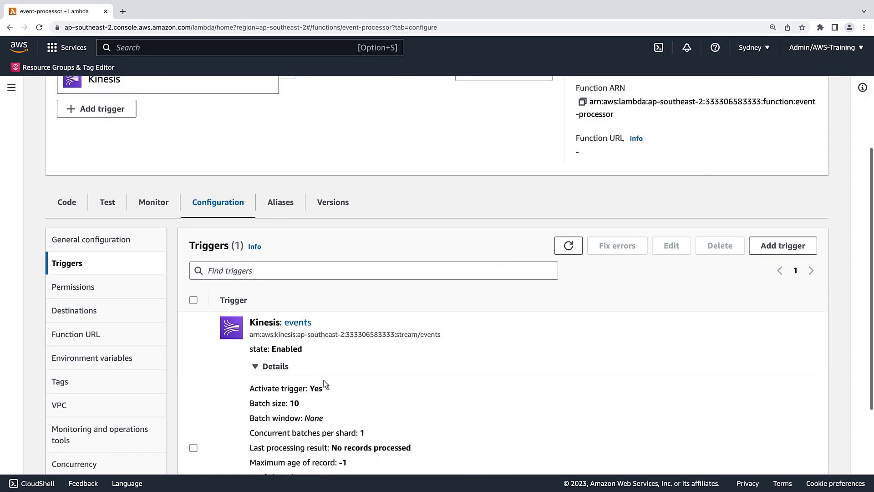
scroll("down", 3)
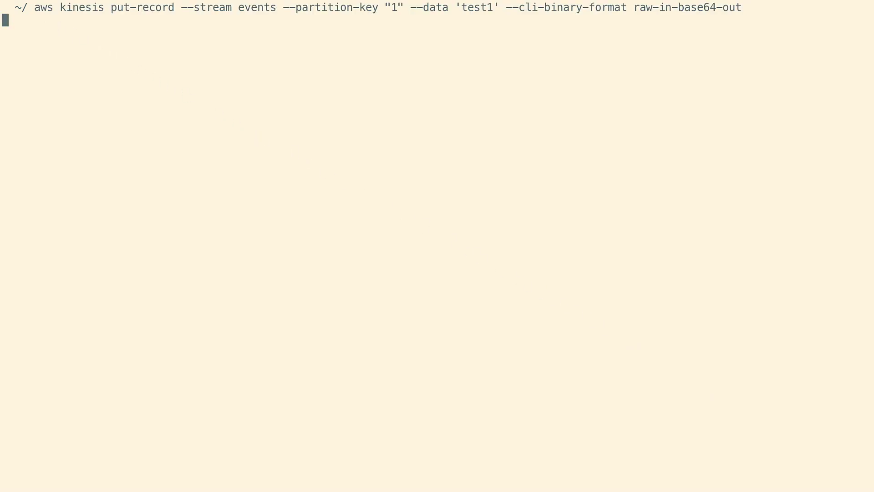
- Run aws kinesis put-record sending data test1 with partition key 1 to the events stream
key("Return")
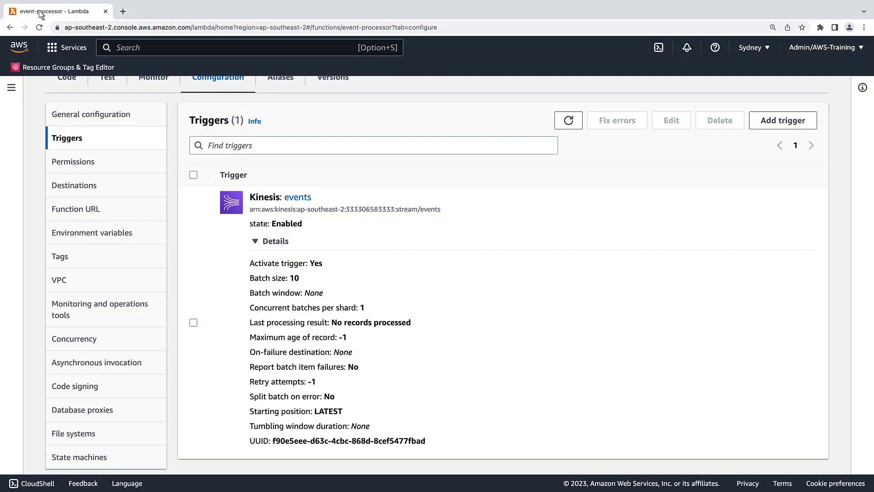
- Refresh the trigger list and confirm Last processing result is OK
left_click(270, 240)
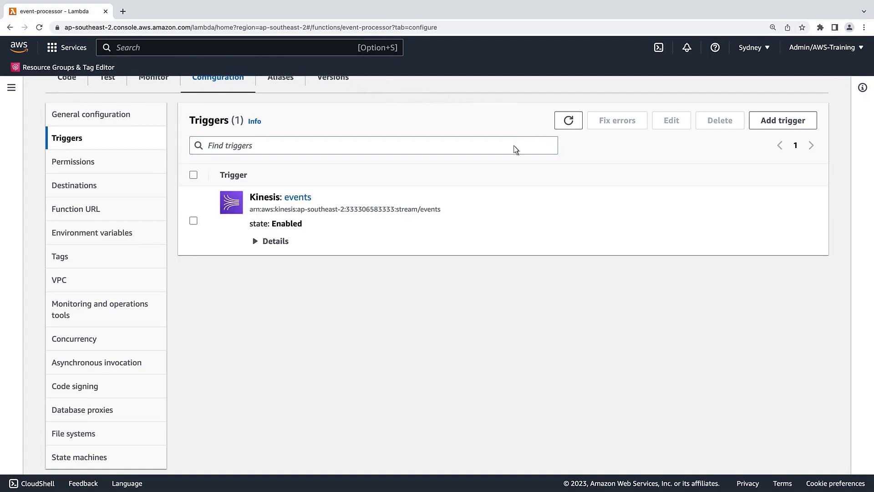
mouse_move(257, 247)
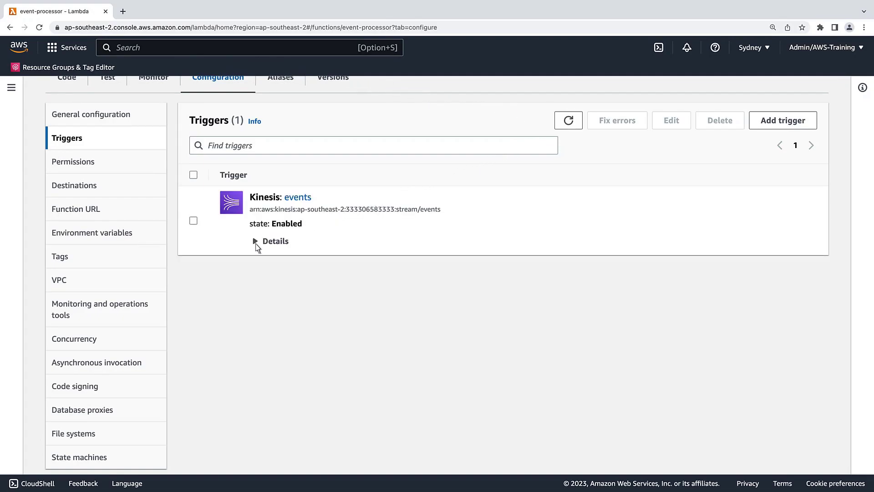
left_click(269, 240)
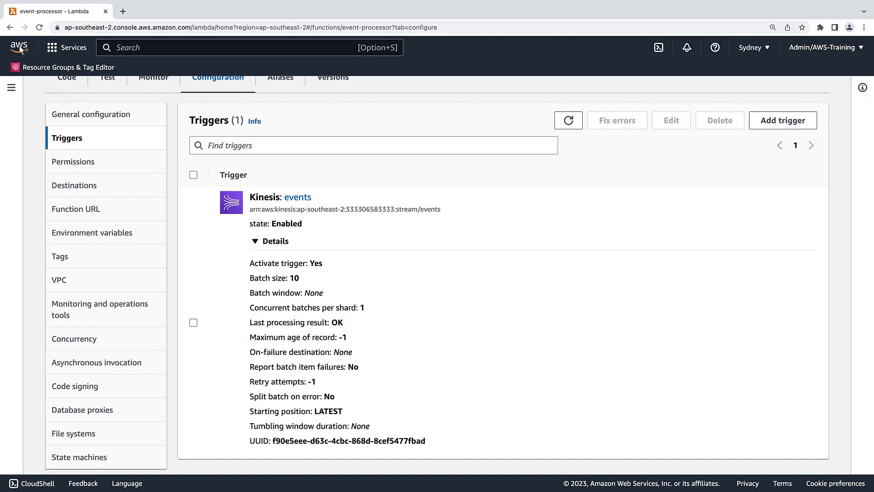
- Navigate from console home to DynamoDB, explore the events table's items showing pk 1 with data test1
left_click(18, 47)
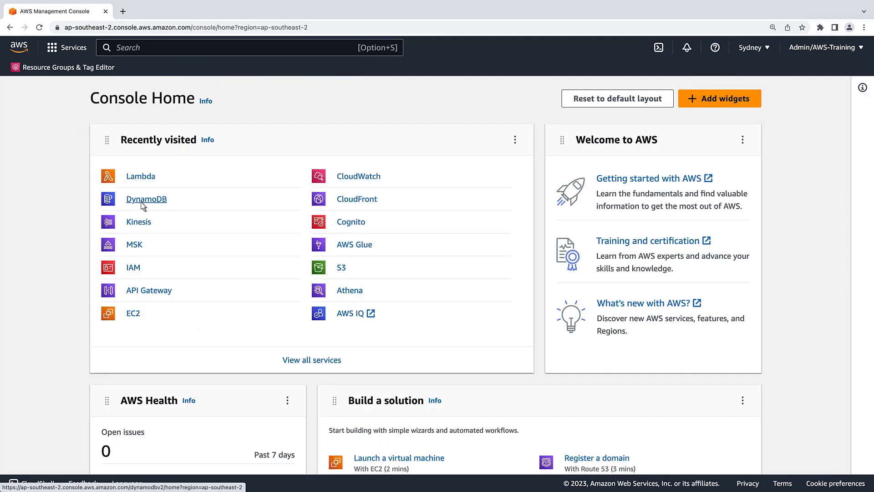
left_click(147, 200)
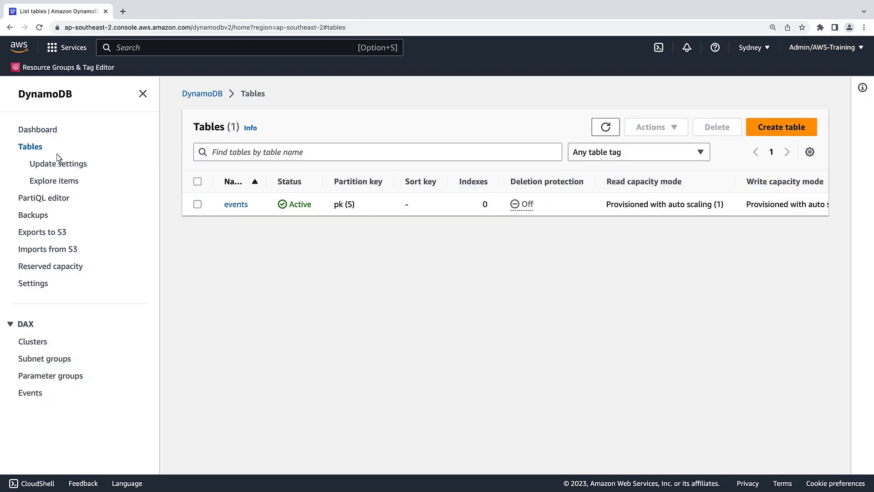
left_click(235, 204)
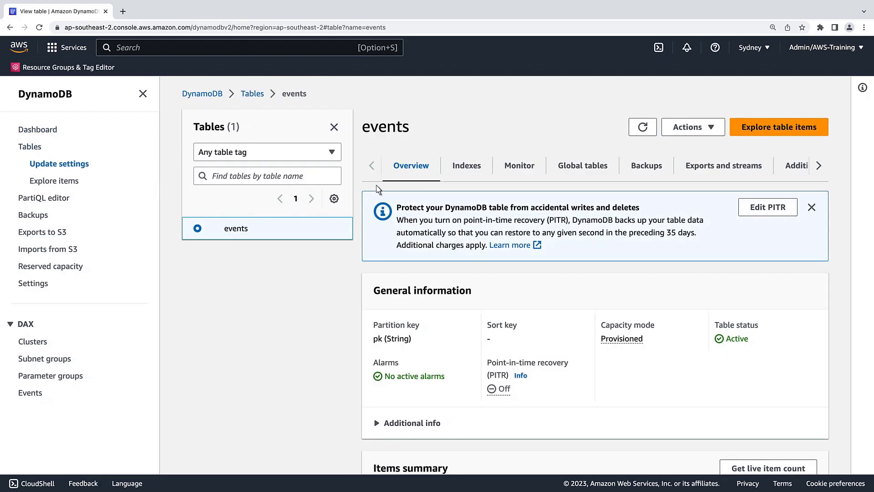
left_click(778, 126)
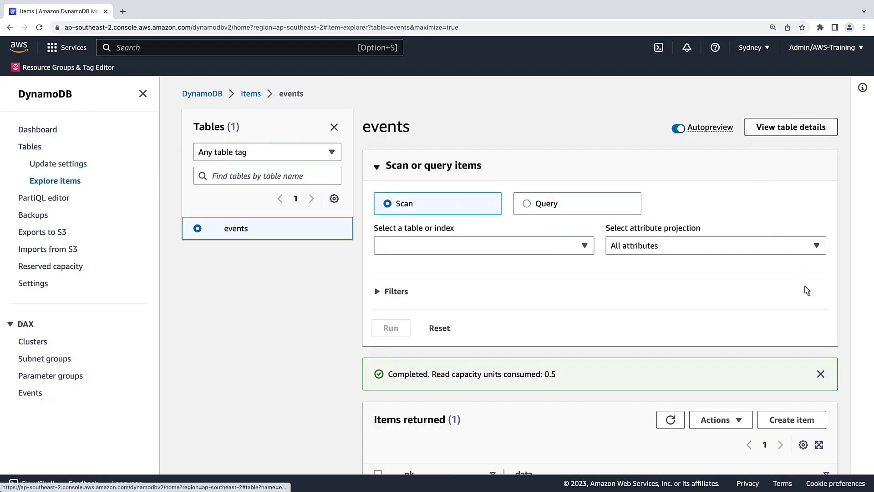
scroll("down", 3)
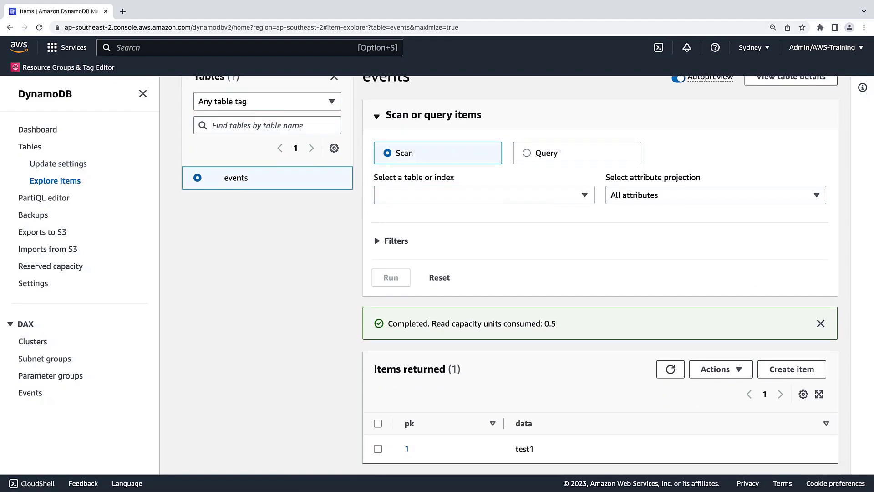